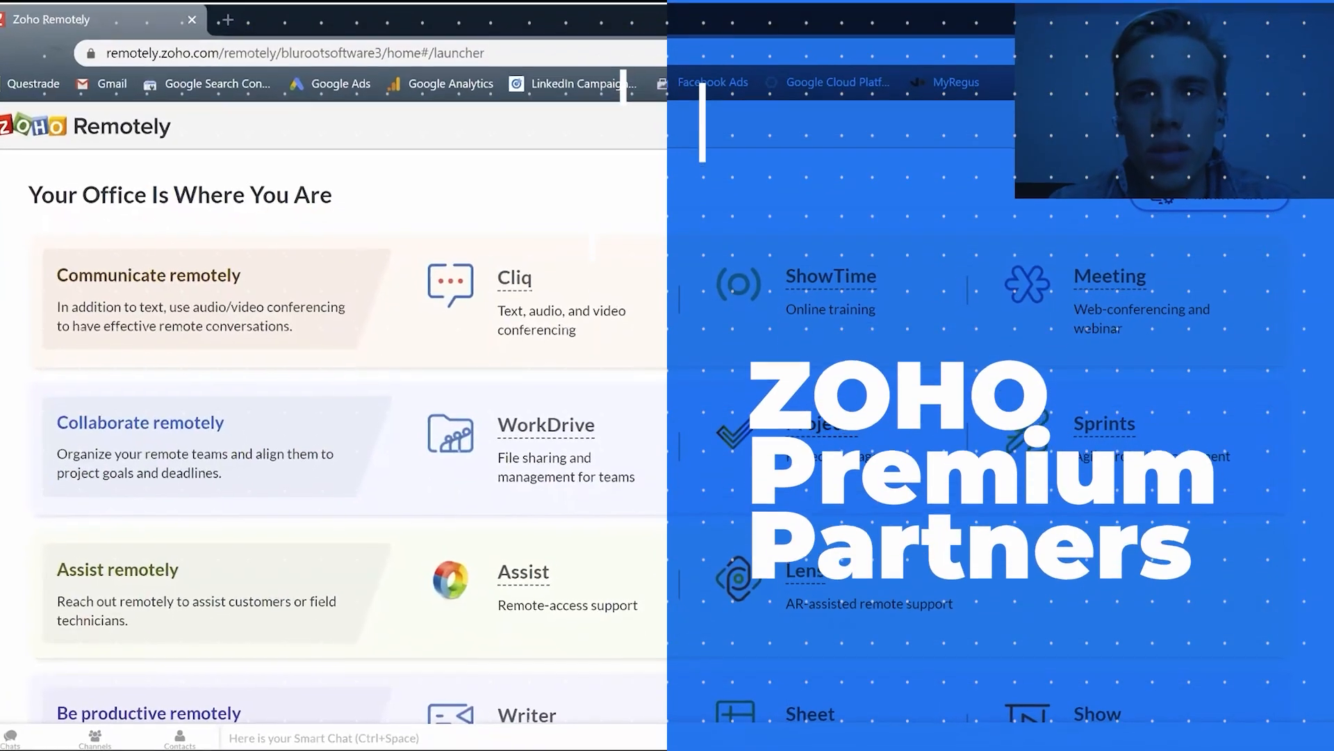
Reach the Blueprint page under Process Management in Setup.
scroll("down", 3)
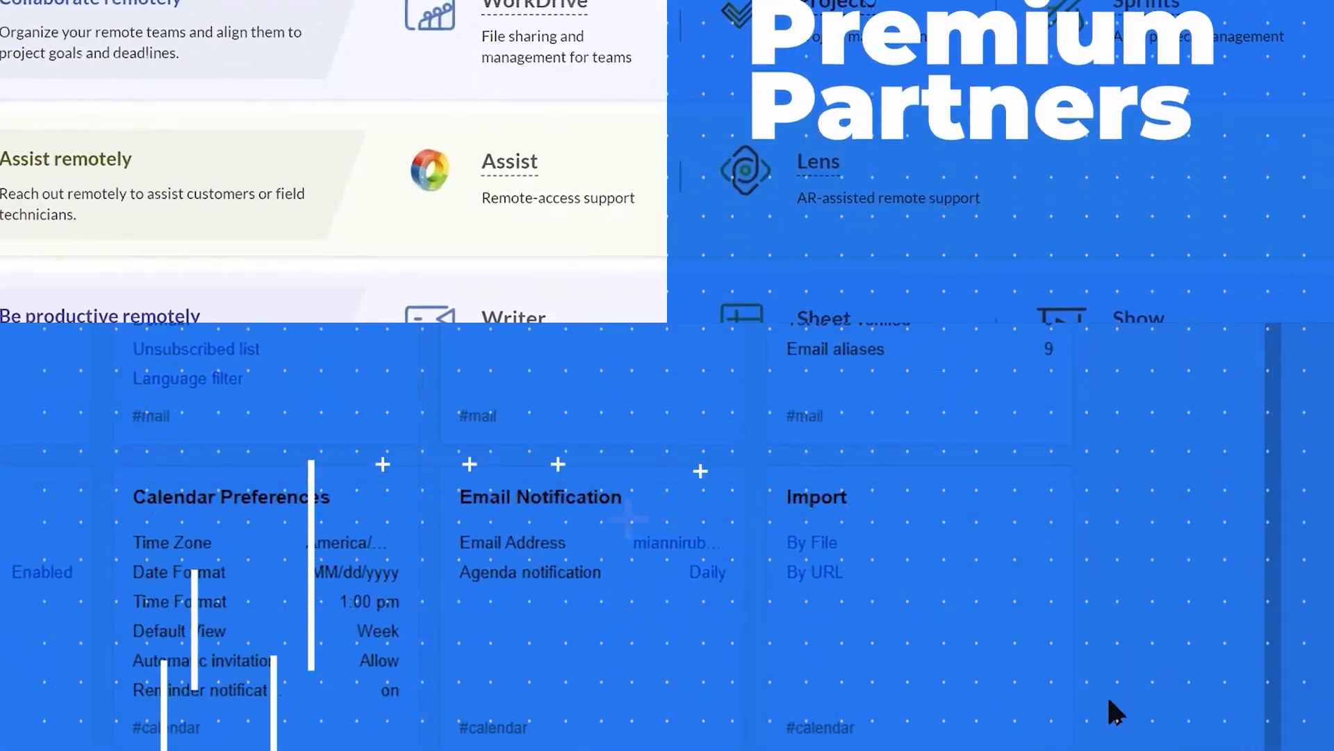
scroll("down", 3)
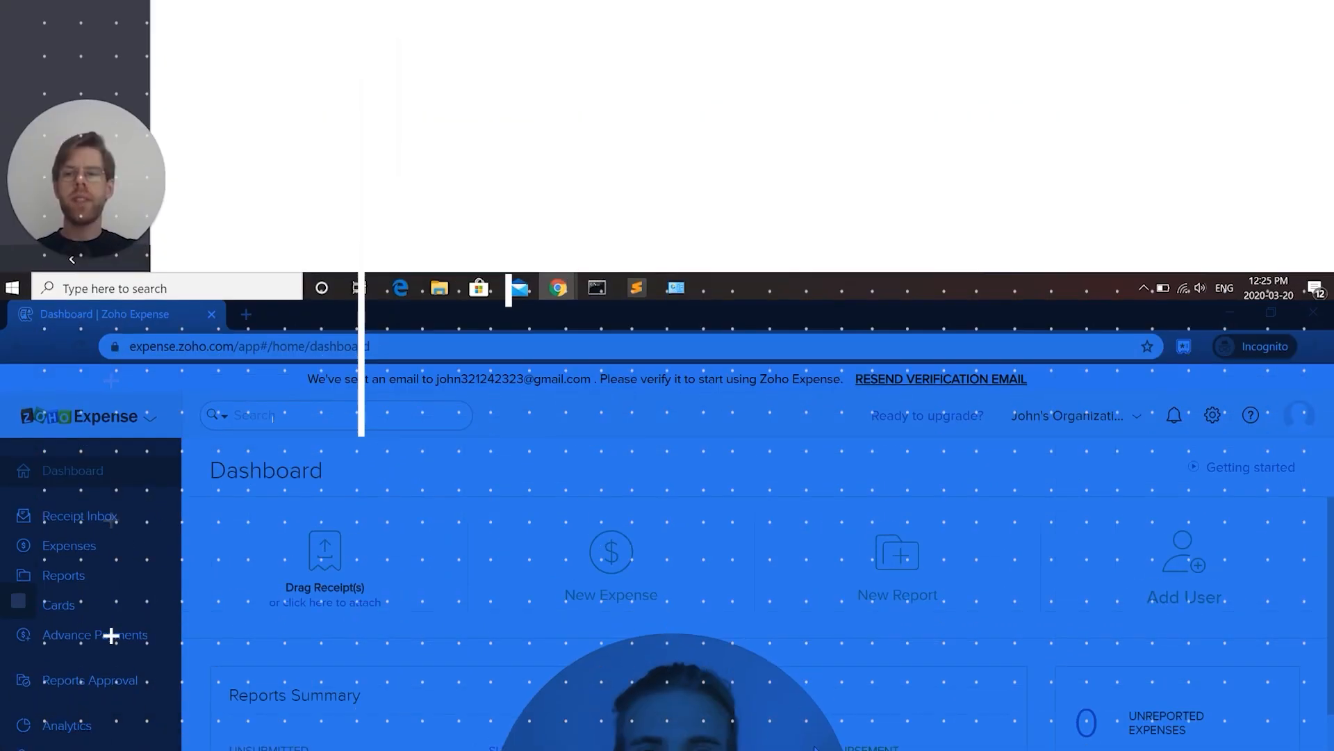
left_click(59, 605)
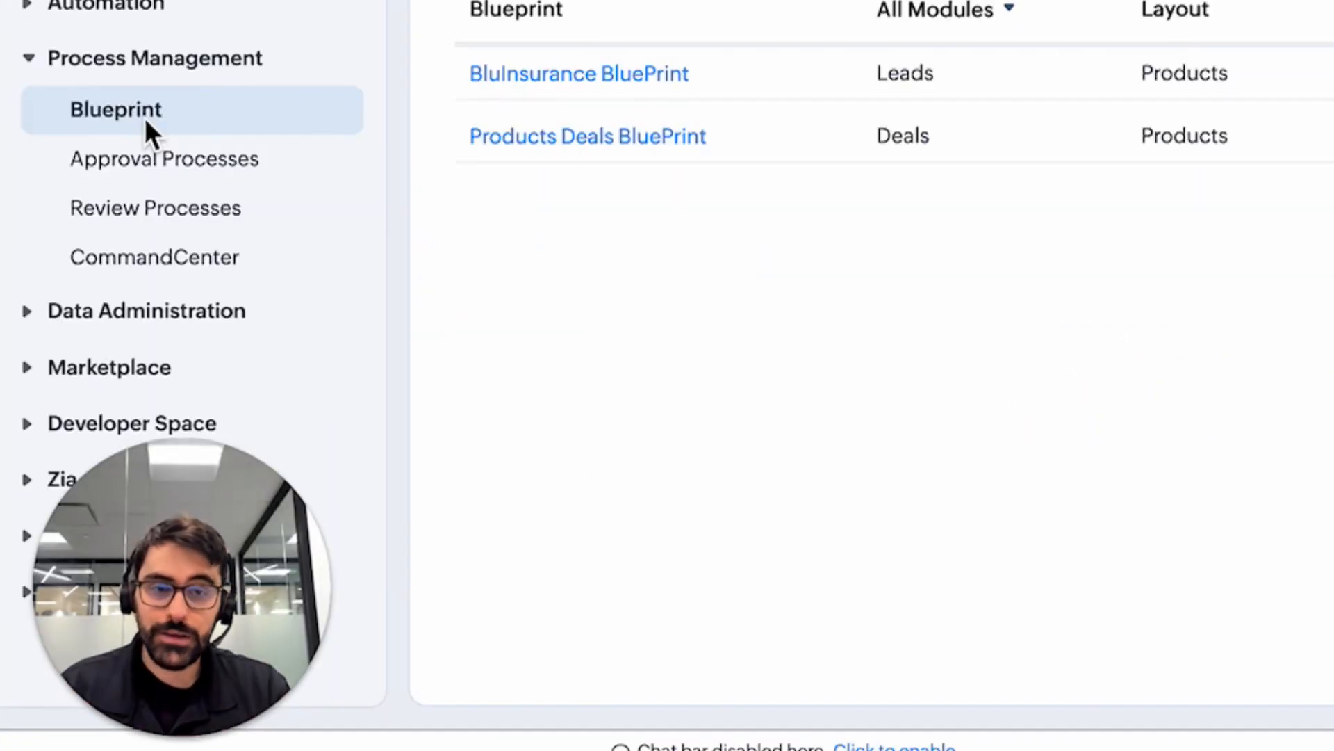
Create a Leads blueprint 'Testing For Youtube' on the LinkedIn Leads layout based on Lead Status.
left_click(666, 207)
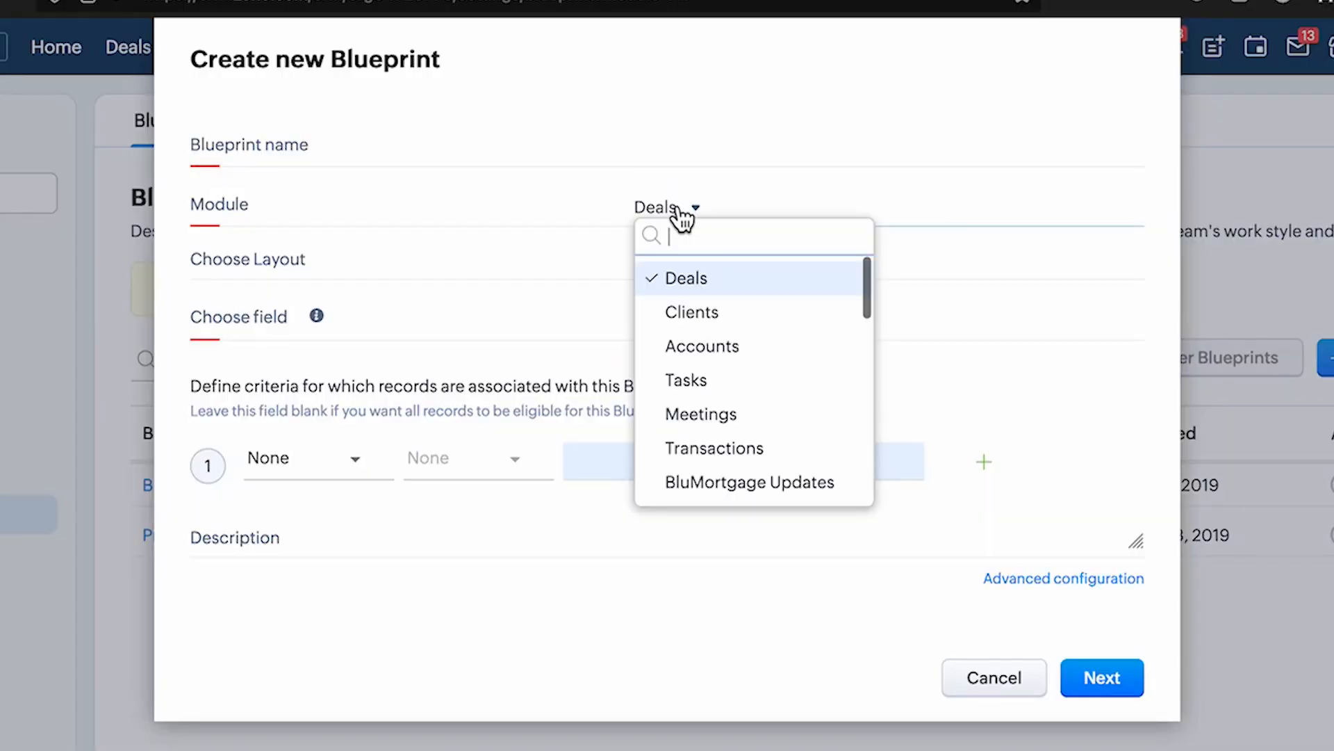
scroll("down", 3)
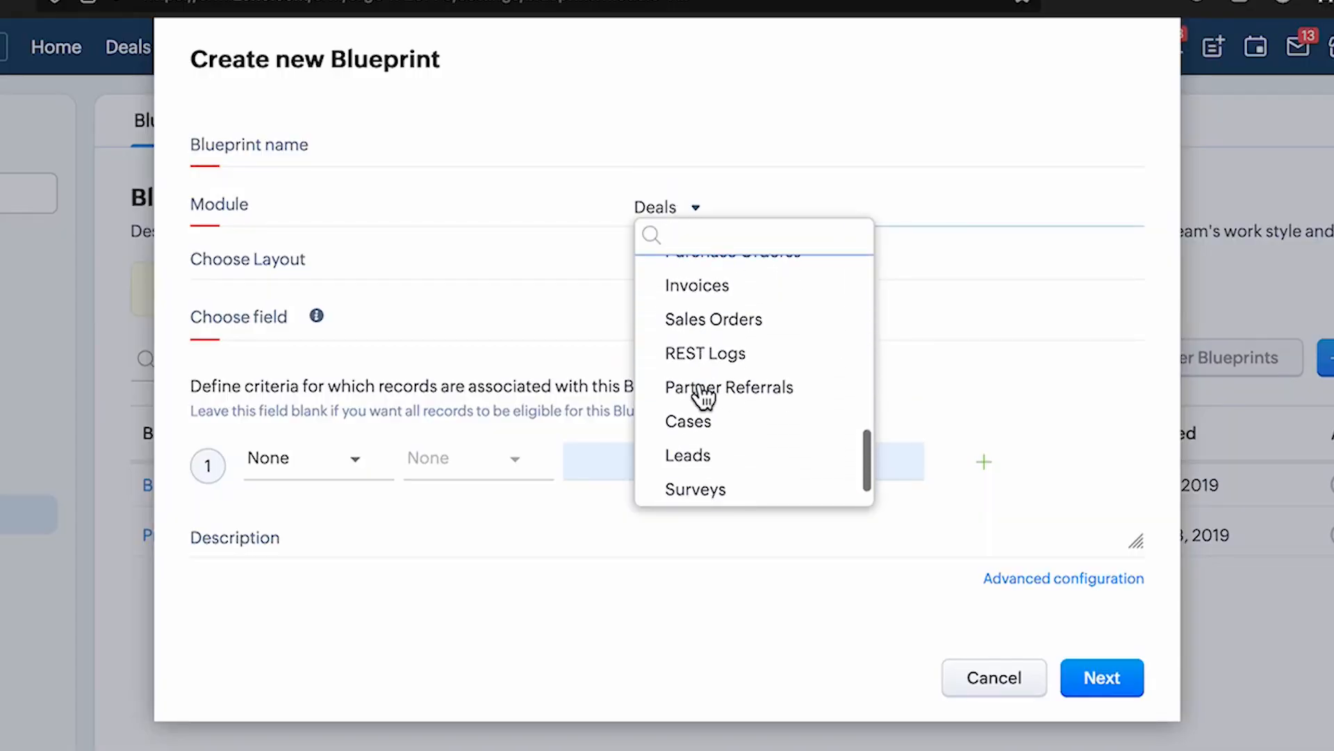
left_click(688, 456)
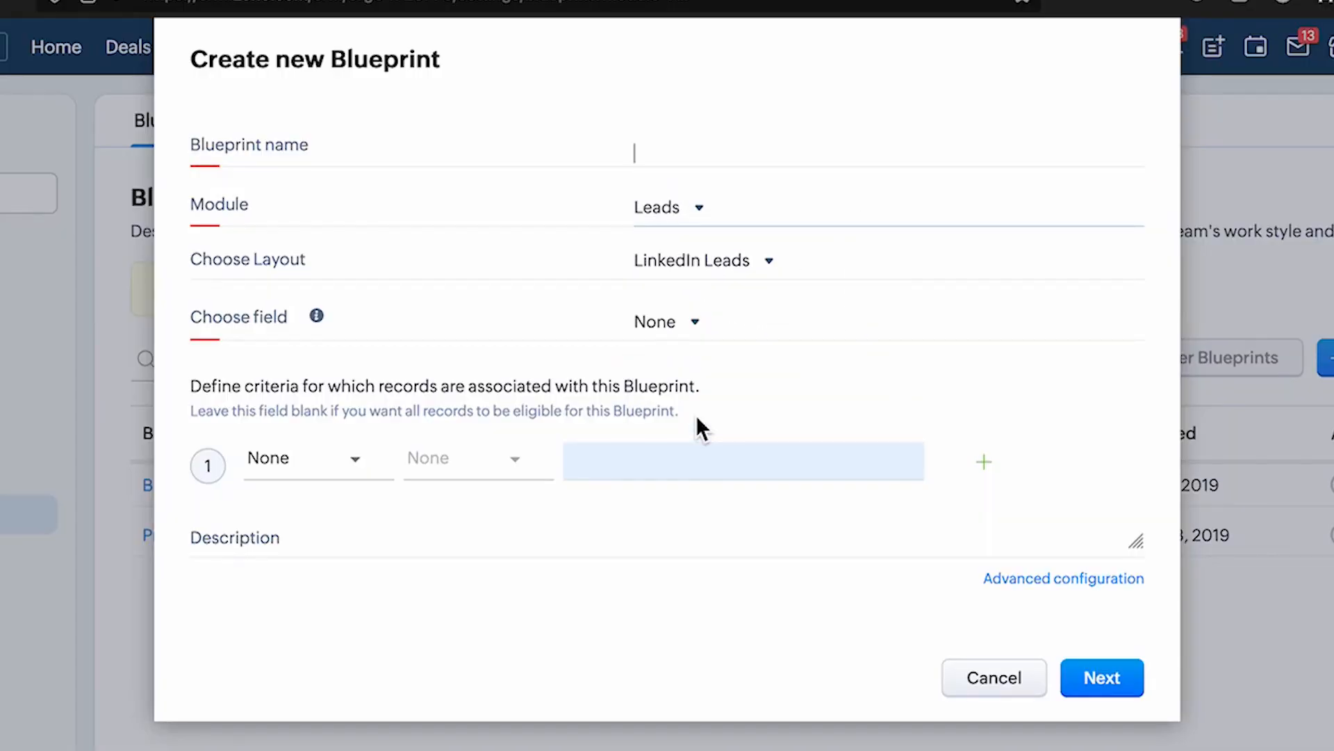
type("Testing")
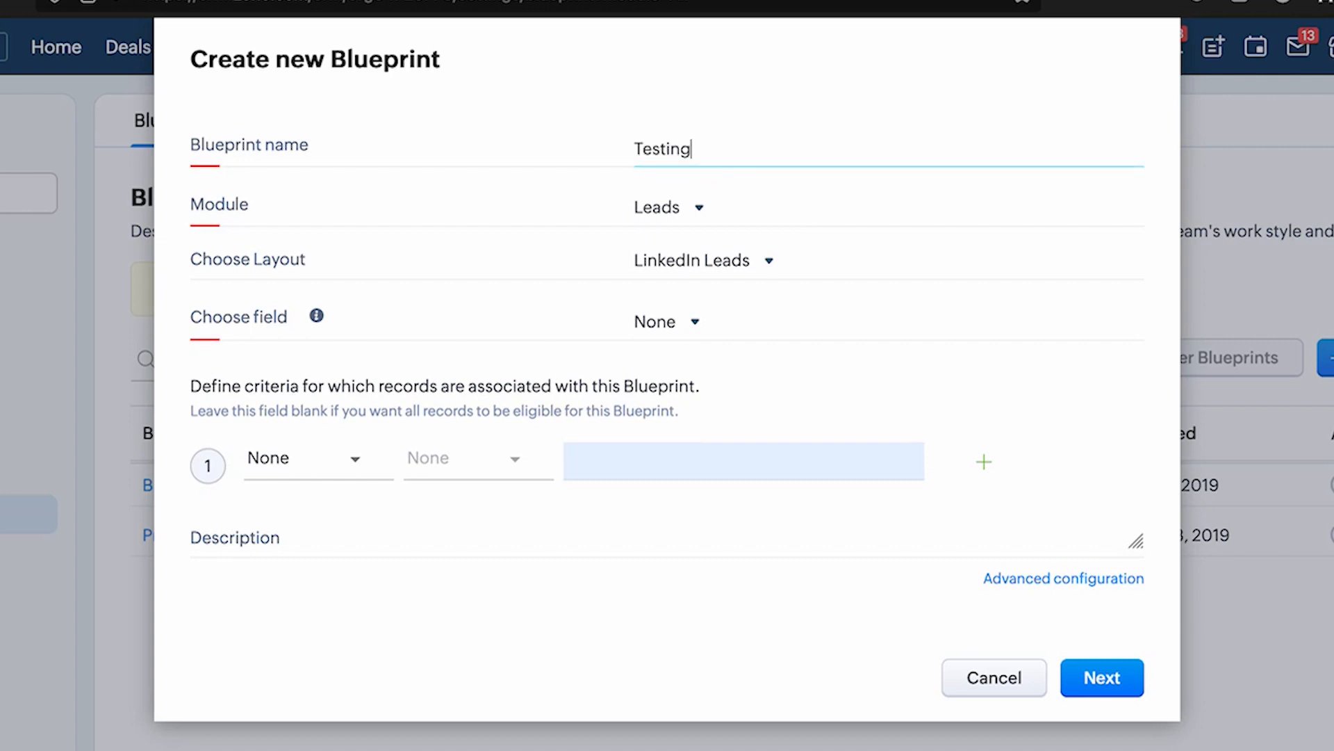
type("For Youtube")
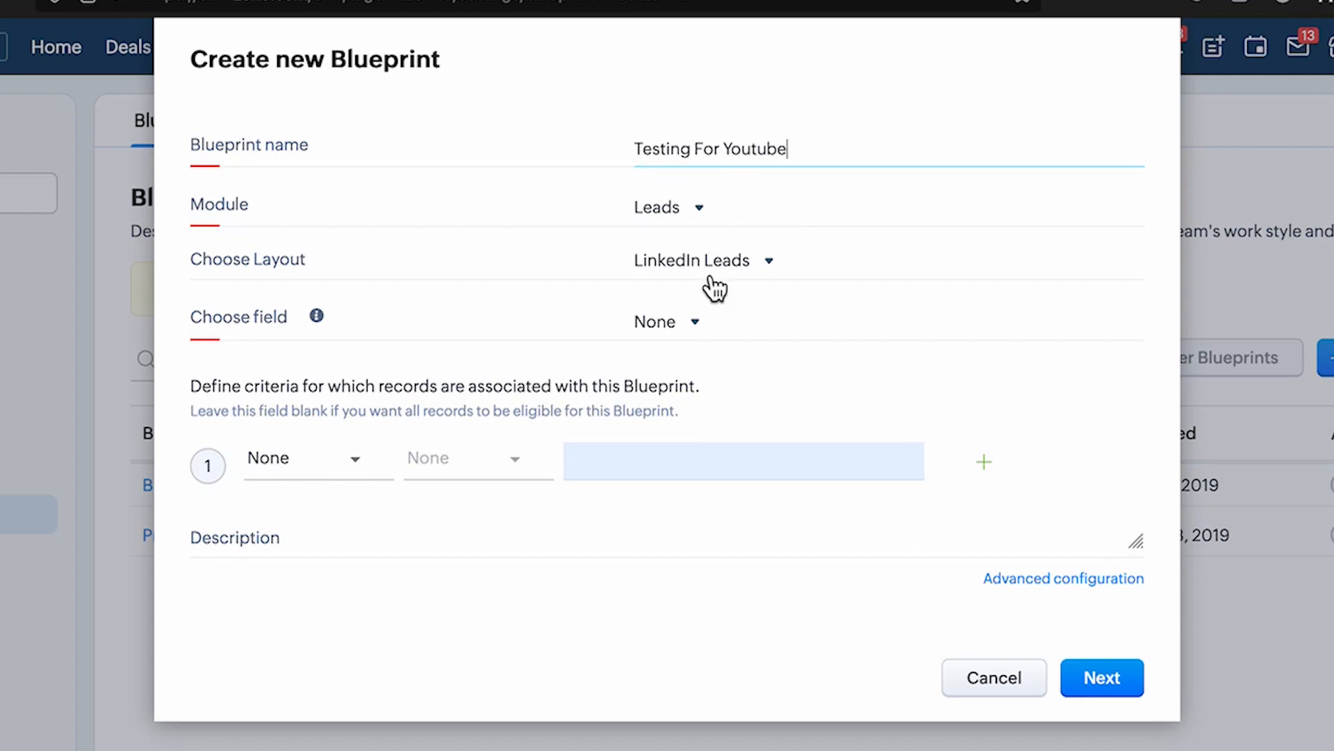
left_click(669, 321)
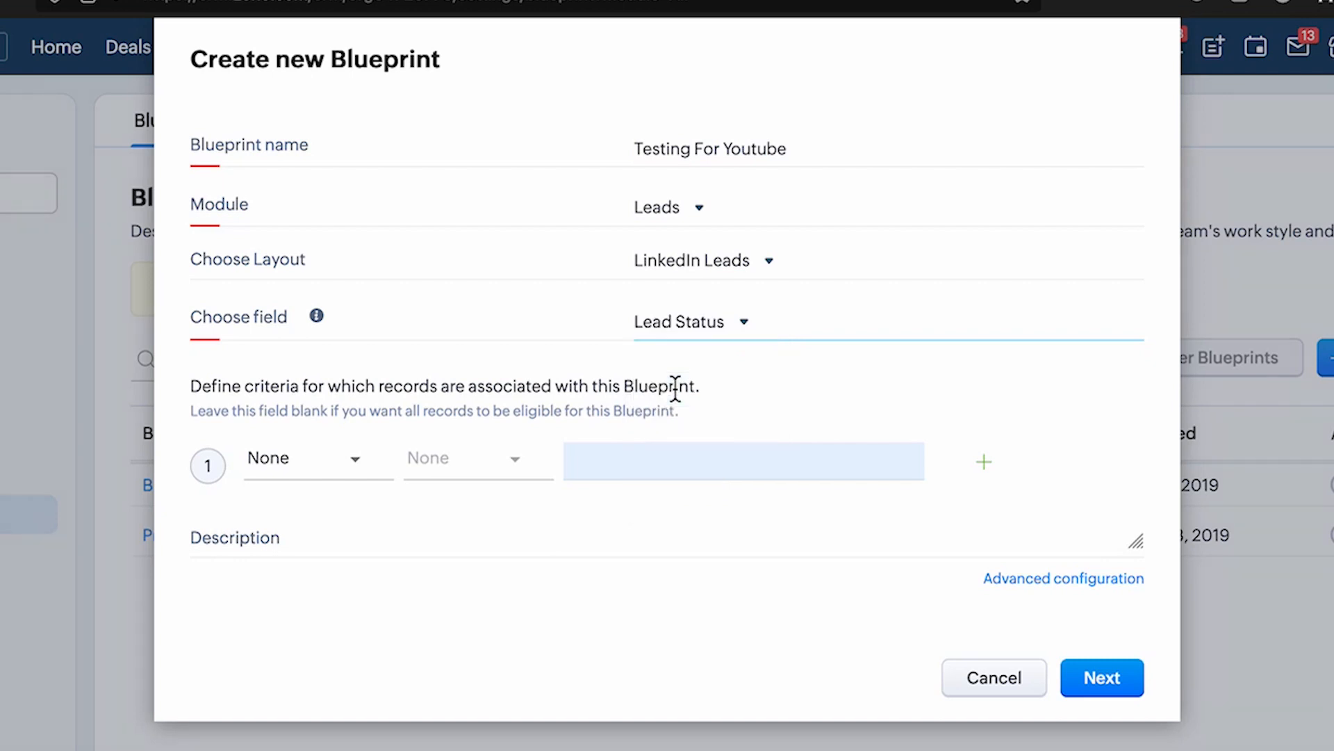
mouse_move(553, 370)
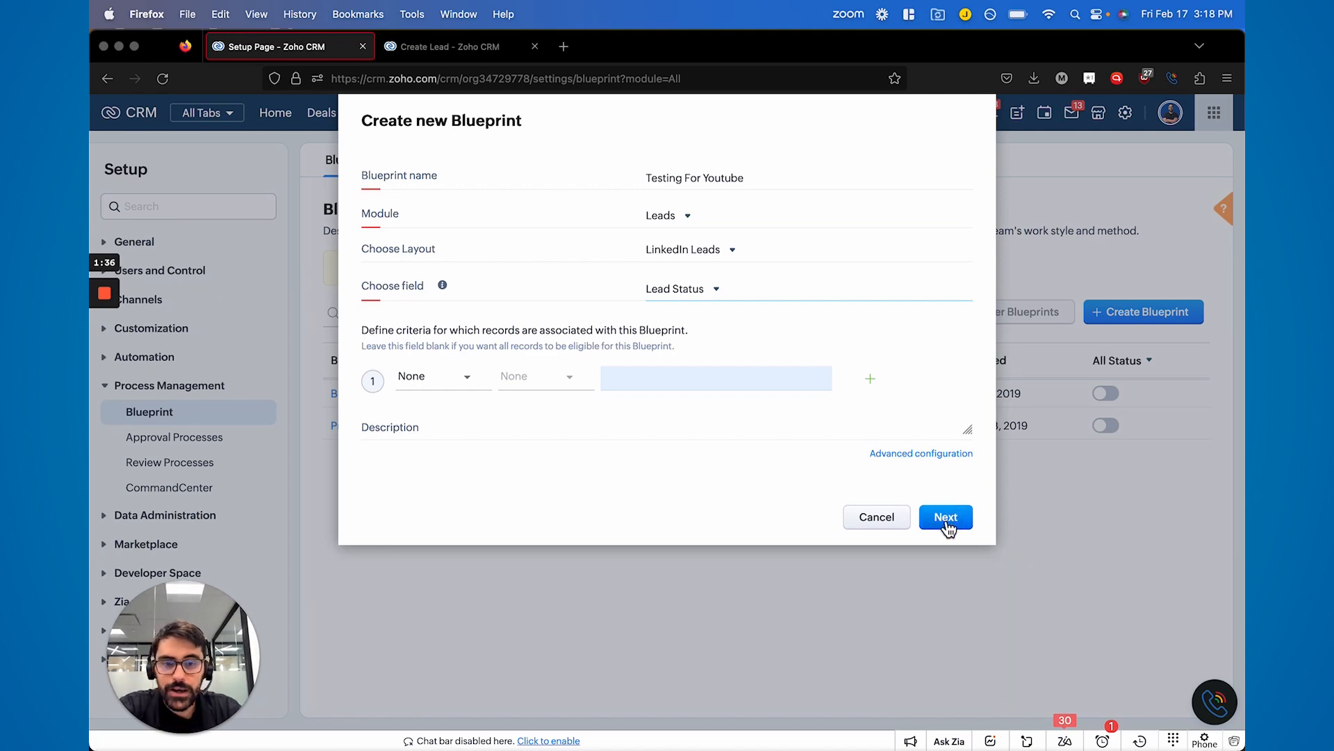
Link -None- to Attempted to Contact with a saved transition named 'Transition'.
left_click(945, 517)
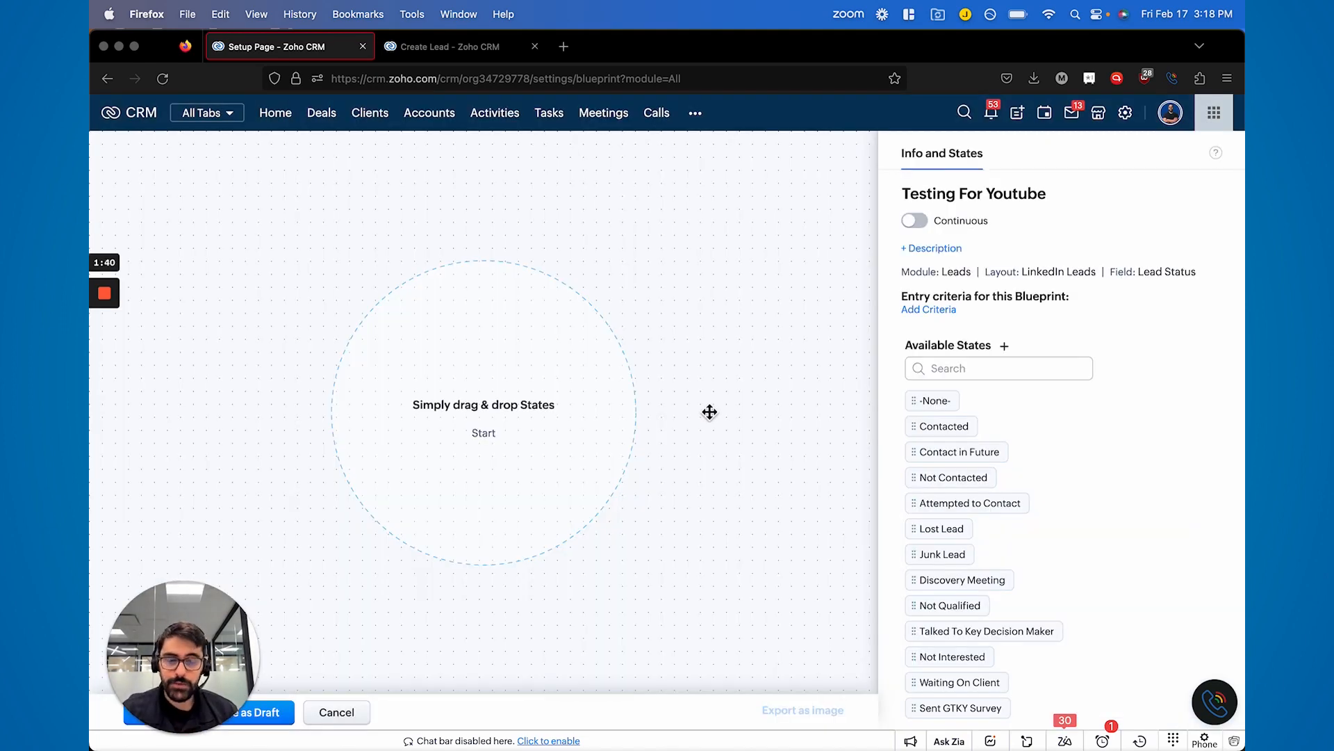
mouse_move(966, 502)
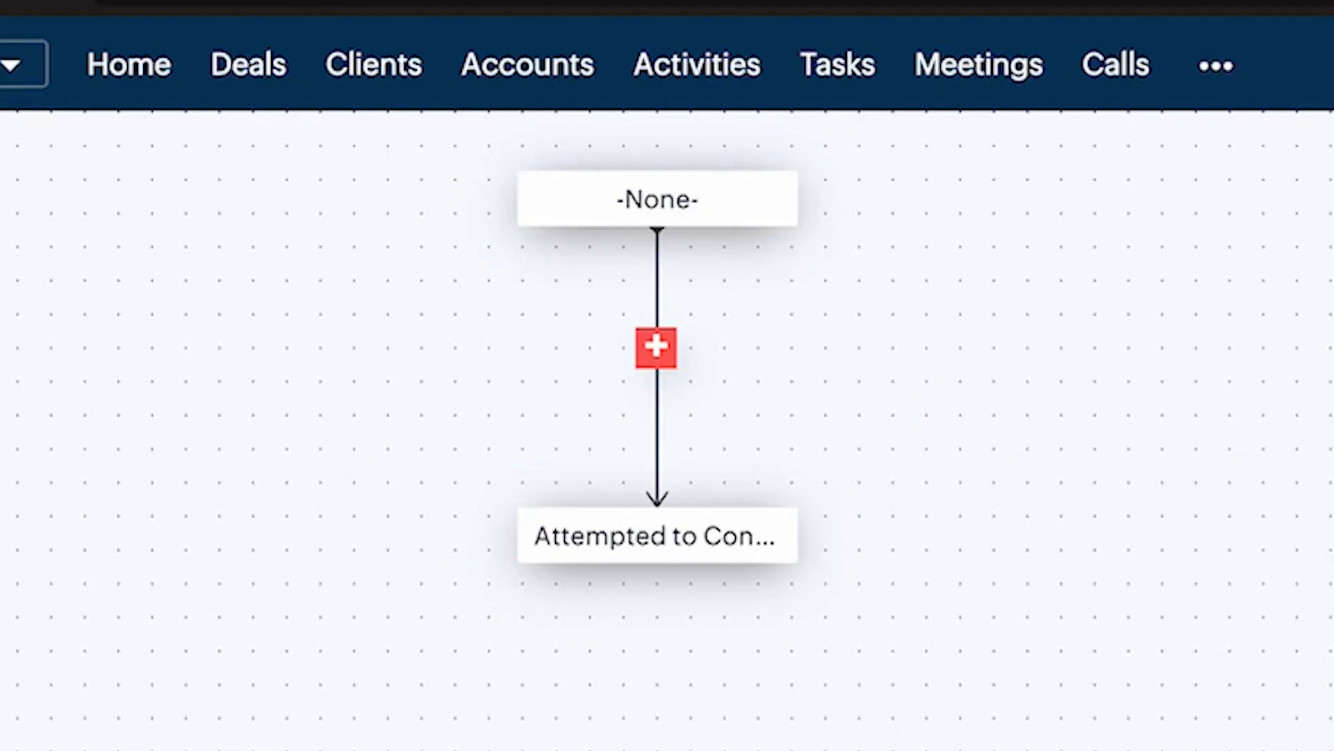
left_click(657, 536)
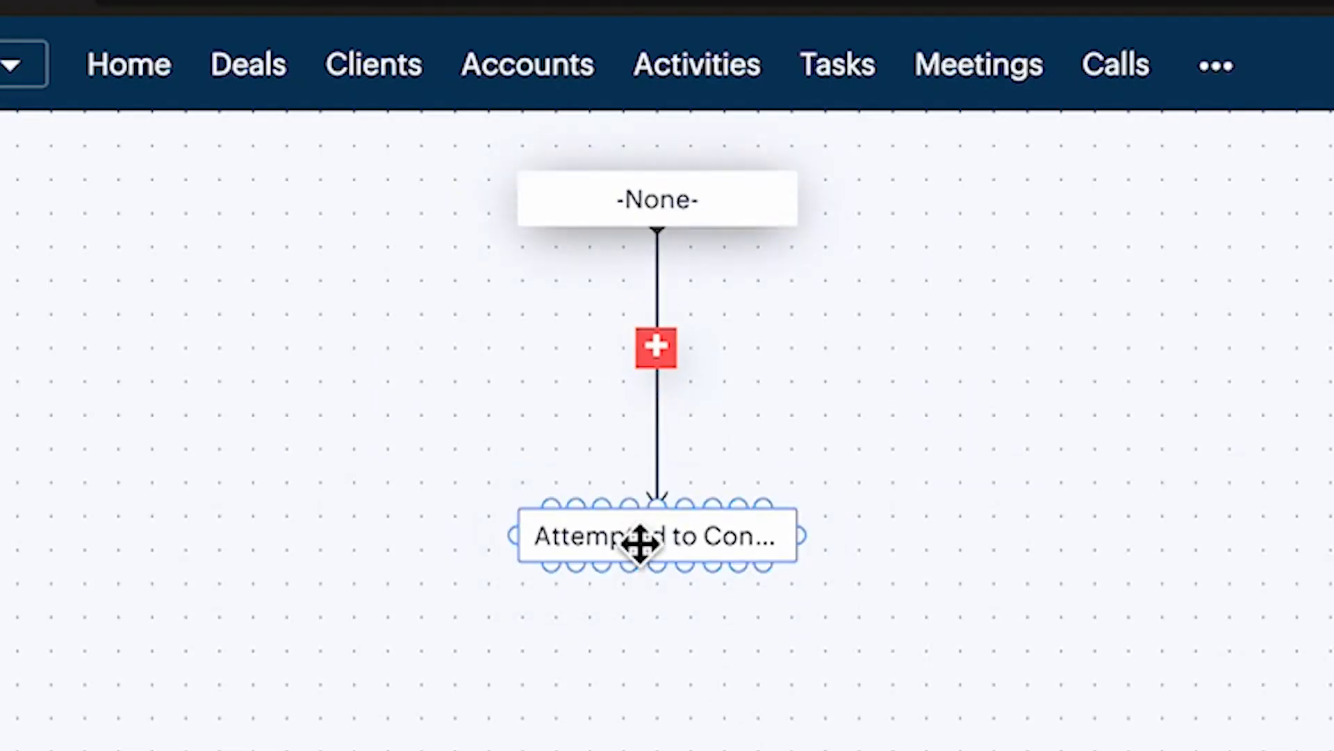
mouse_move(657, 349)
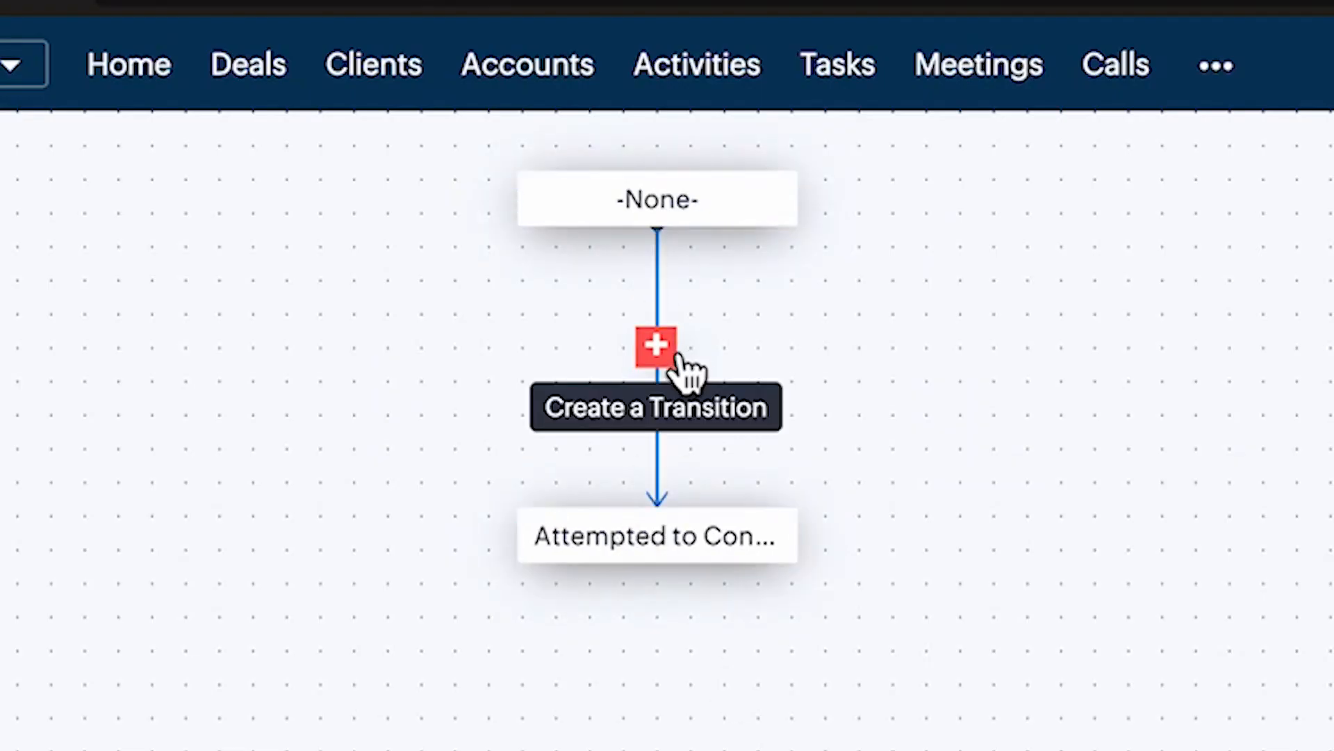
left_click(656, 349)
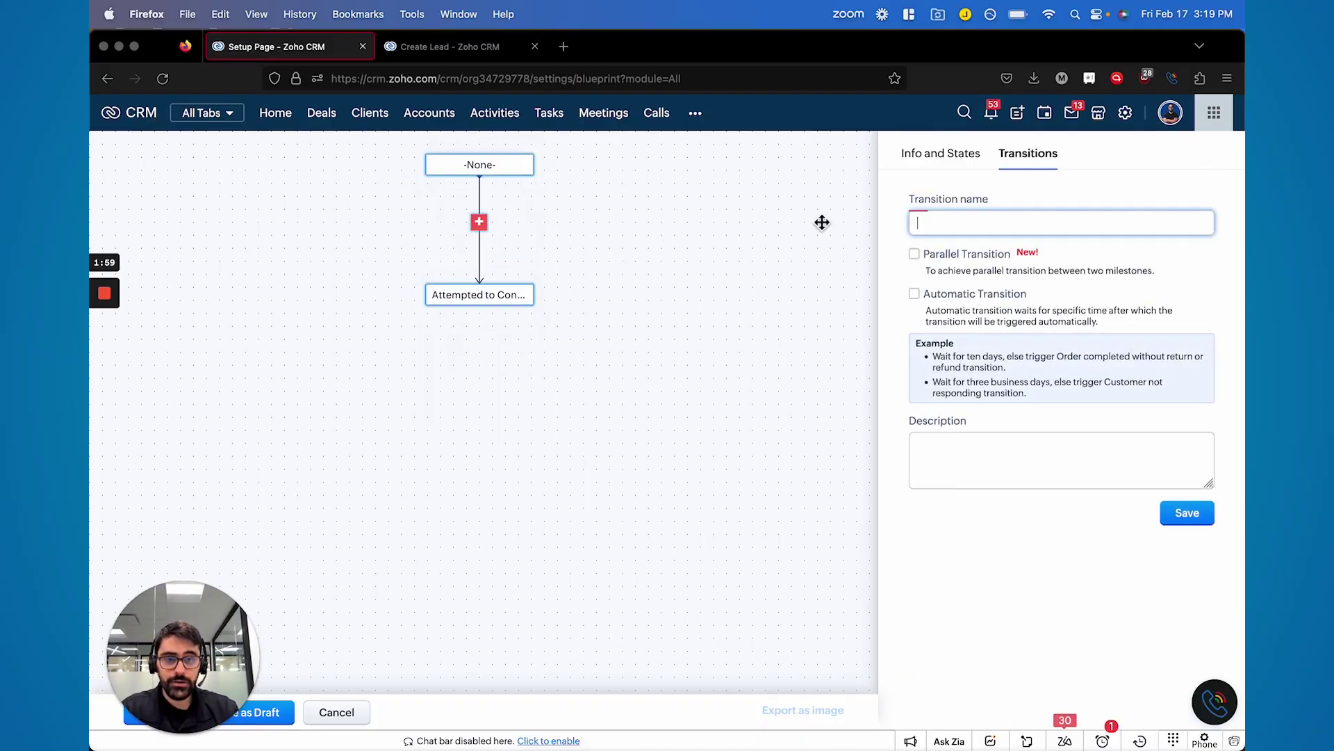
type("Transi")
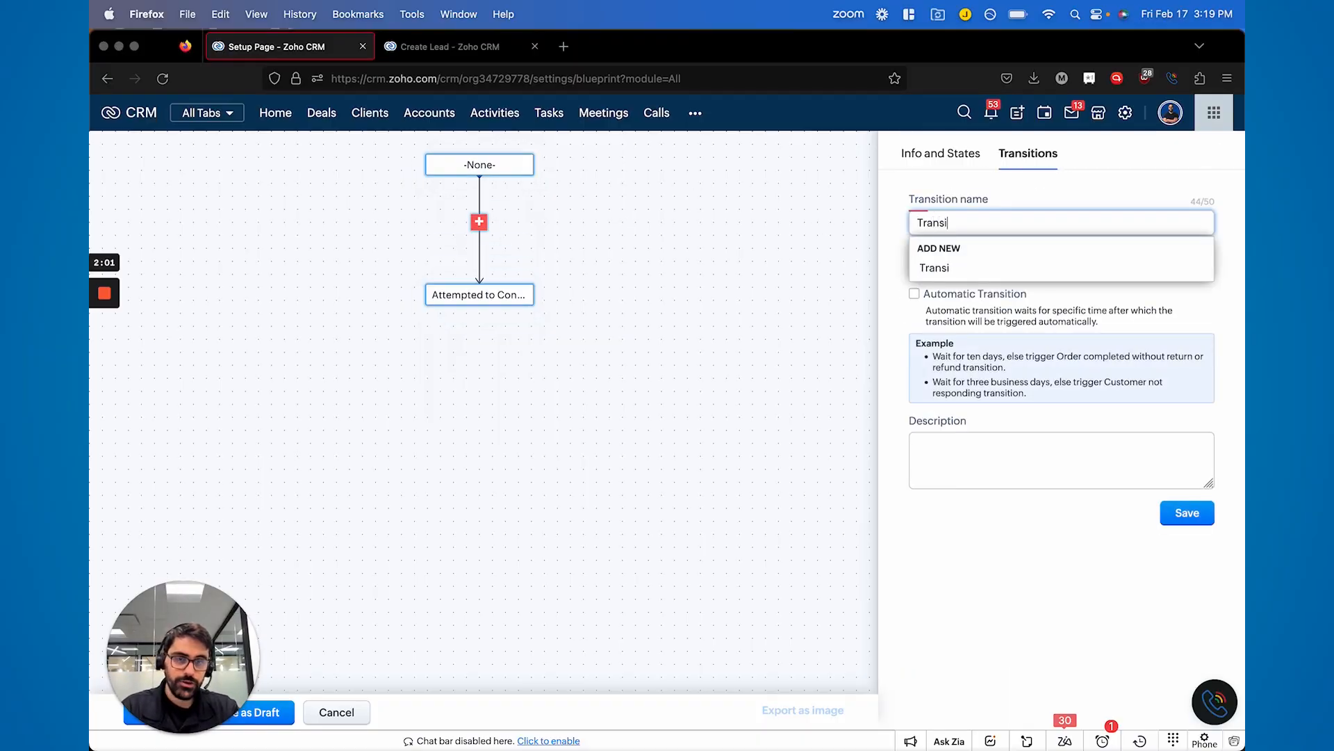
left_click(934, 267)
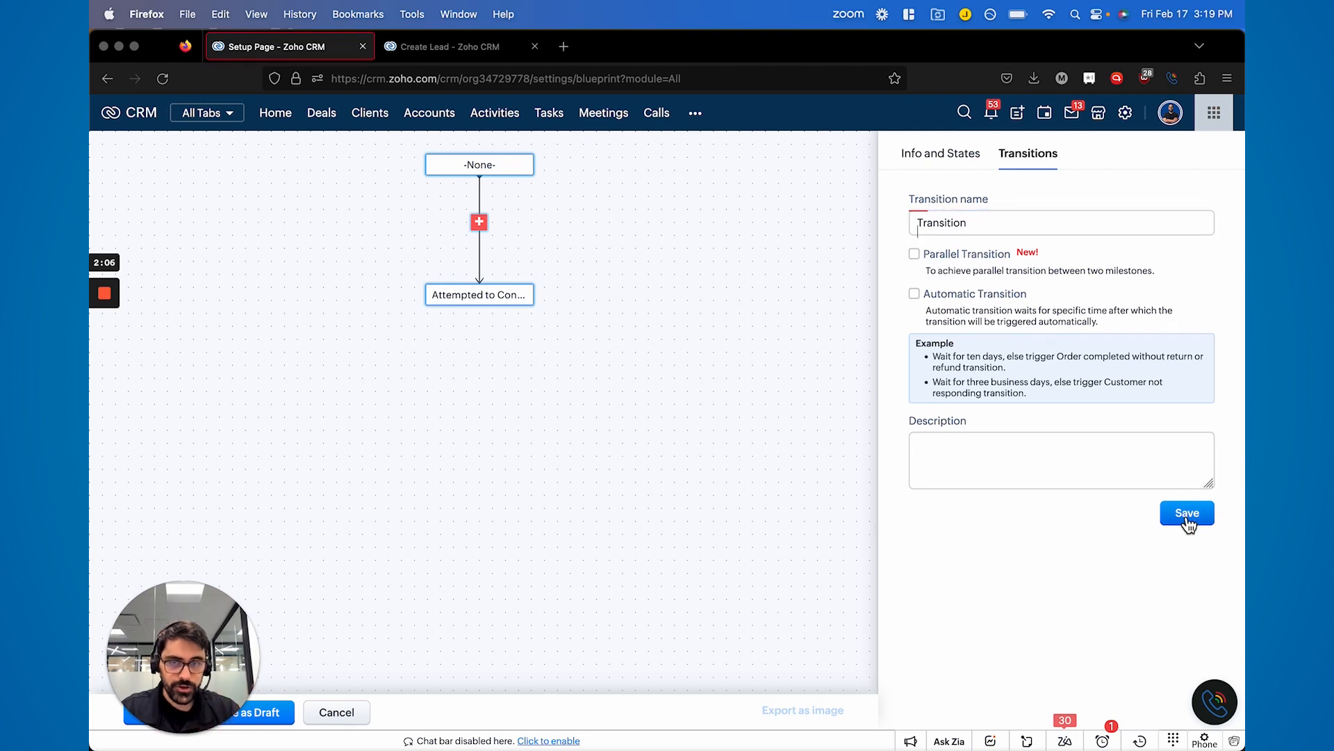
left_click(1186, 513)
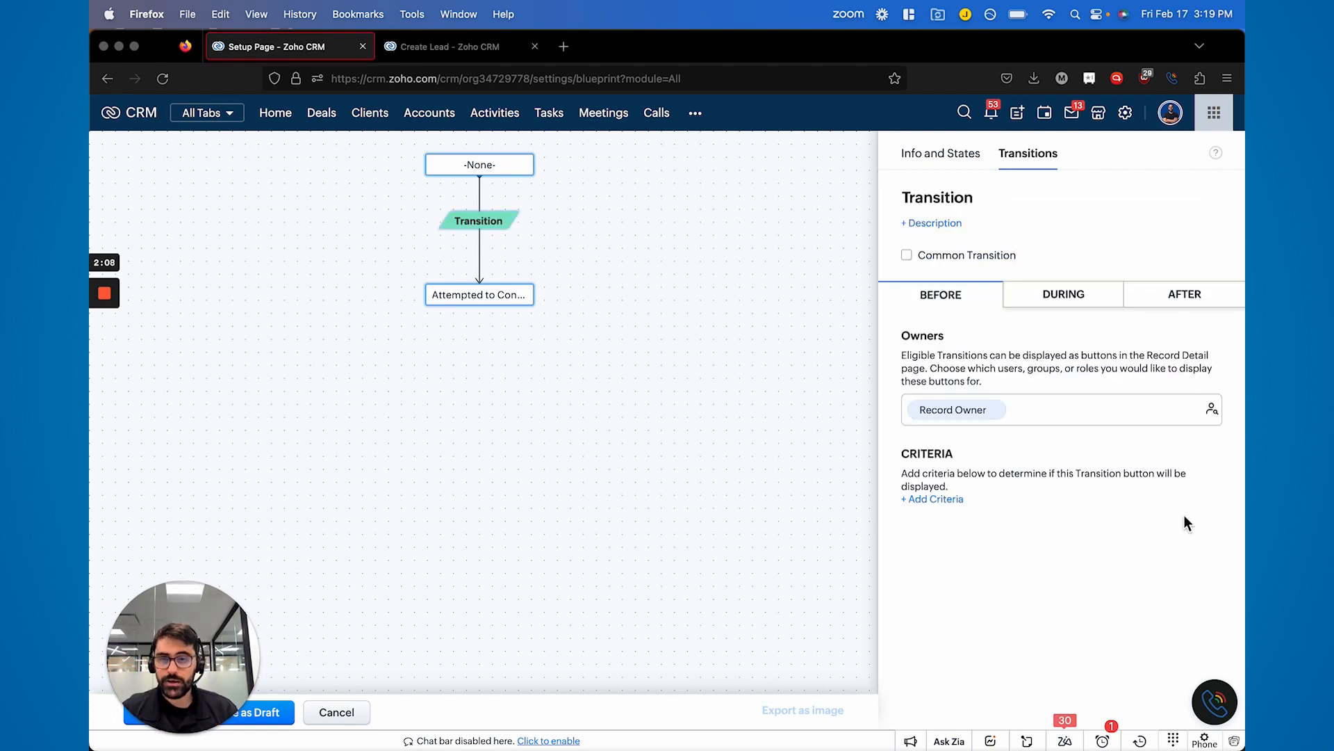
mouse_move(480, 221)
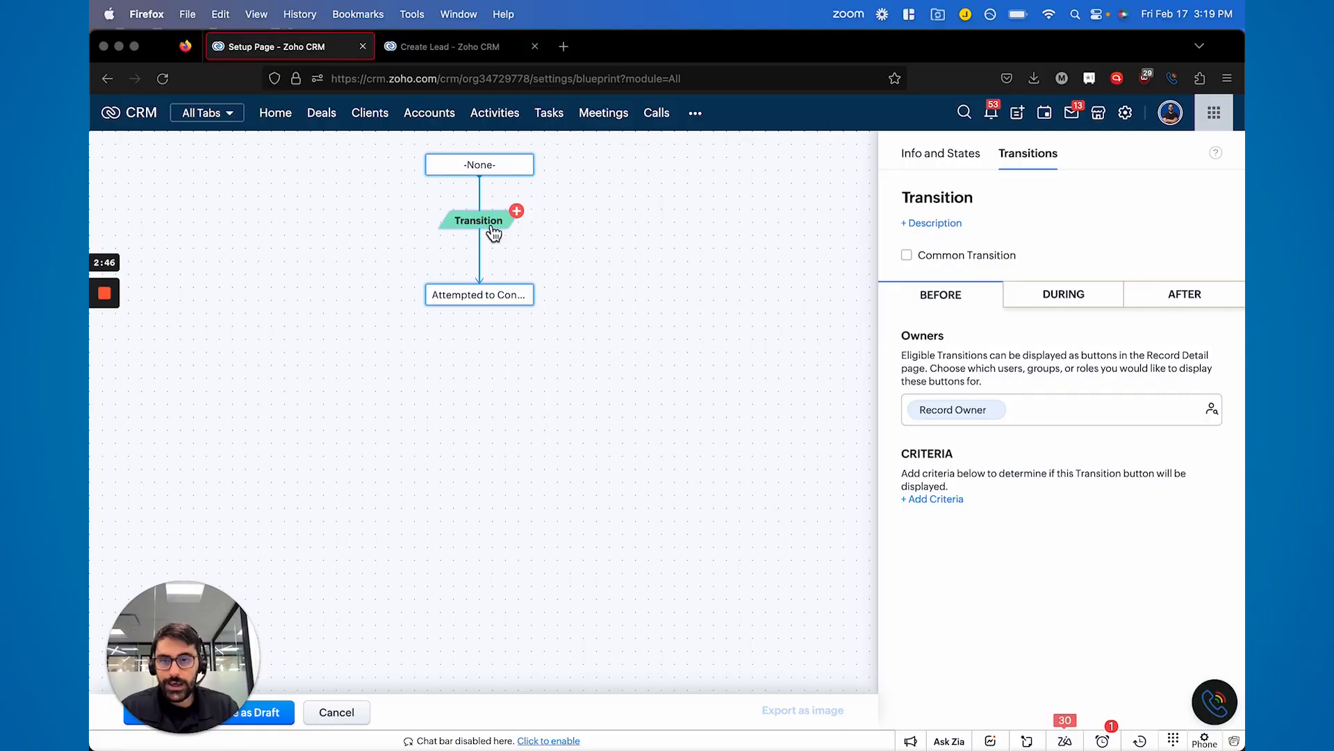
mouse_move(478, 221)
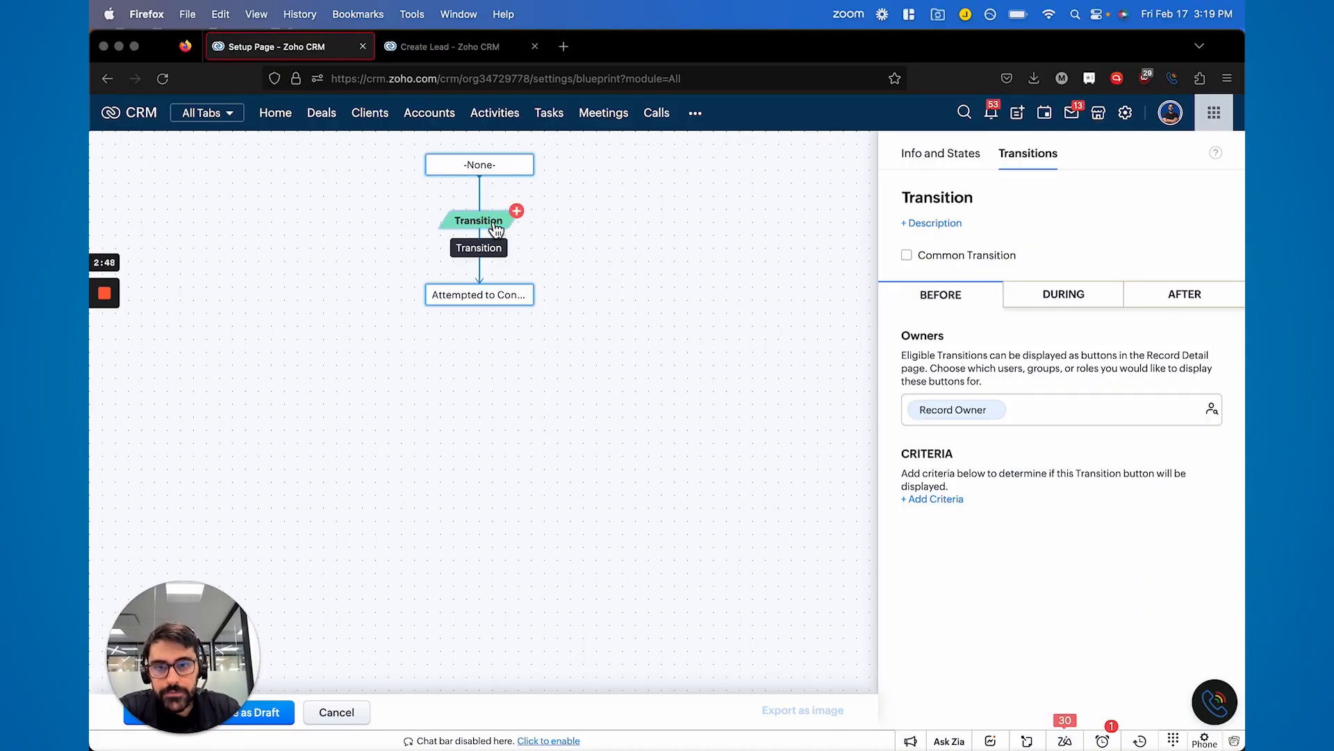
Replace the placeholder transition with a parallel transition named Gathered Info.
left_click(517, 210)
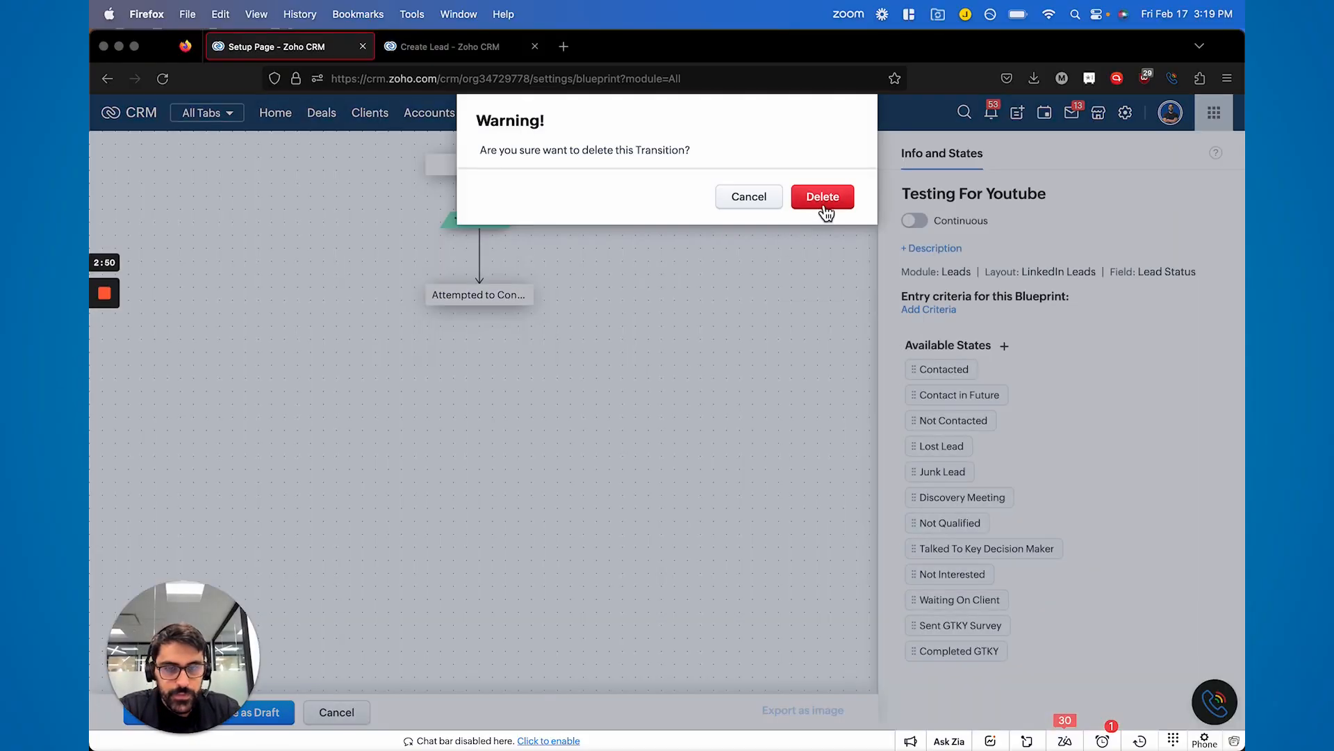
left_click(821, 196)
type("Gathered Info")
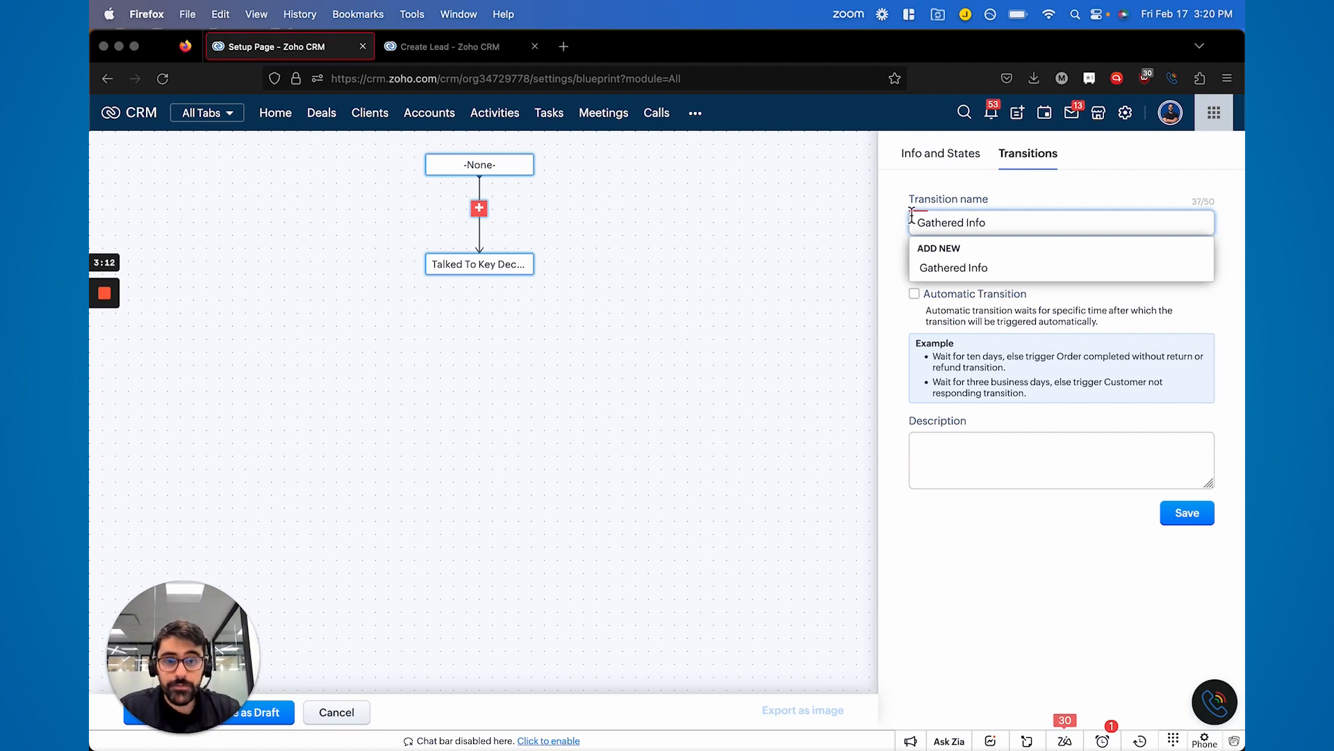
left_click(954, 267)
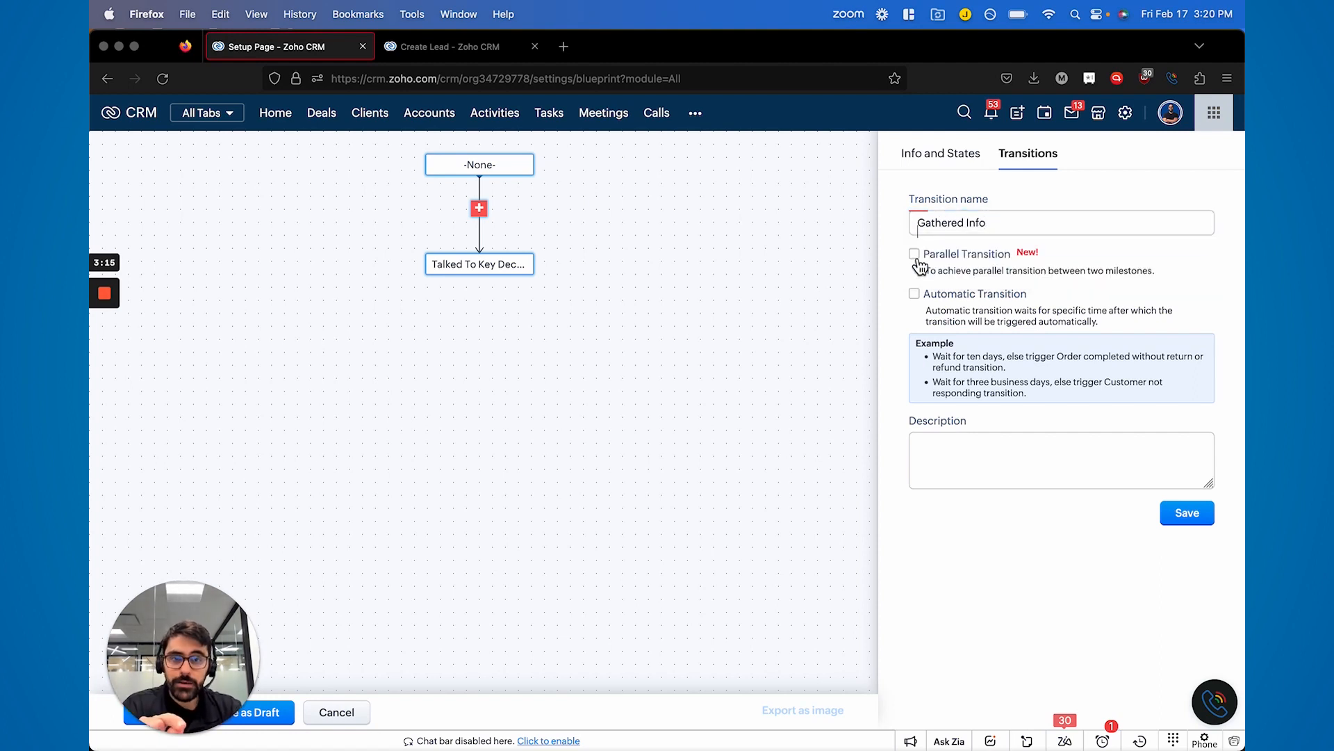
left_click(1186, 513)
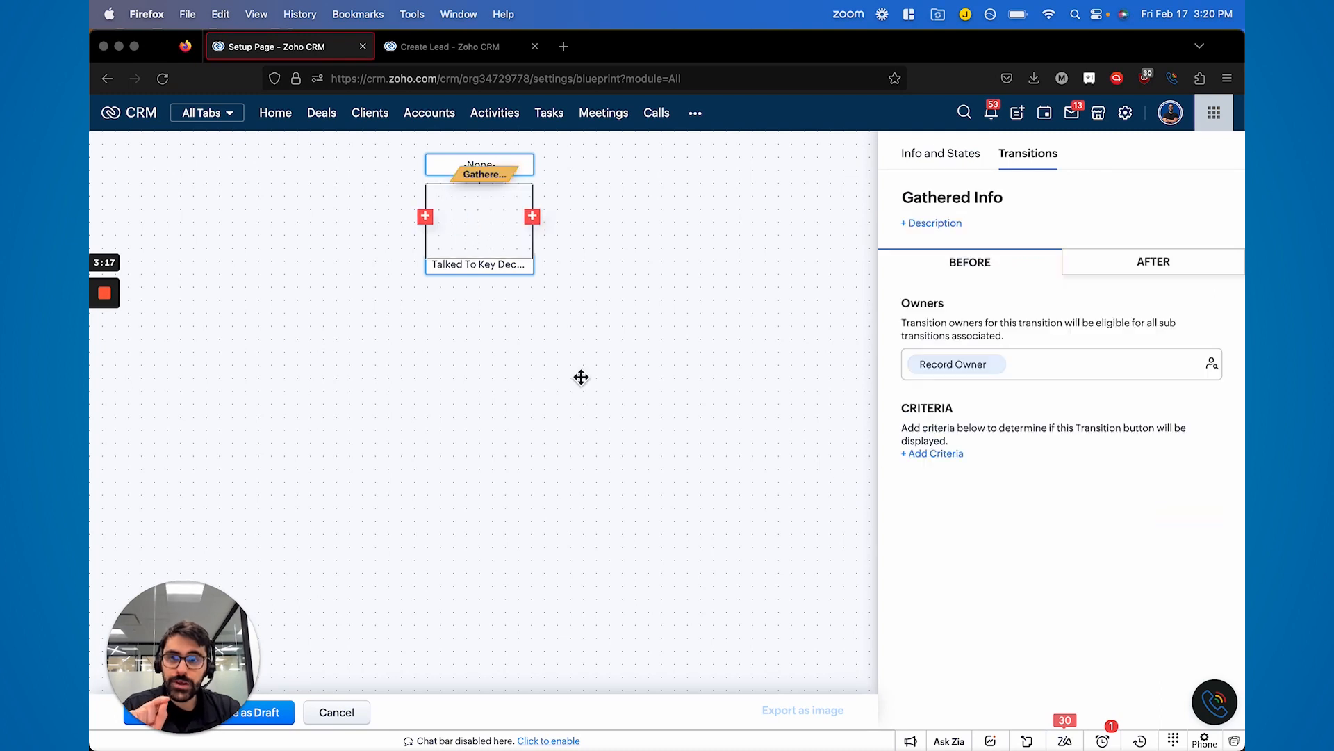
left_click(941, 153)
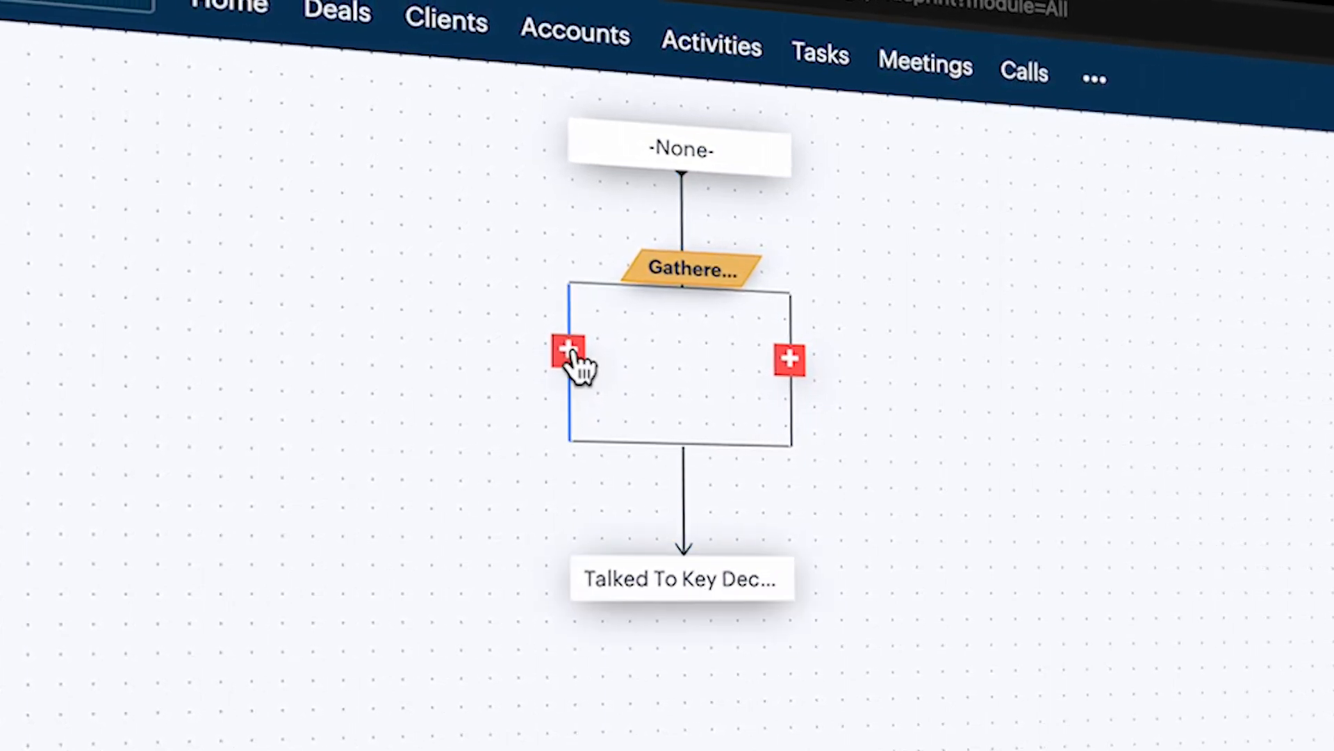
mouse_move(563, 352)
type("Gather")
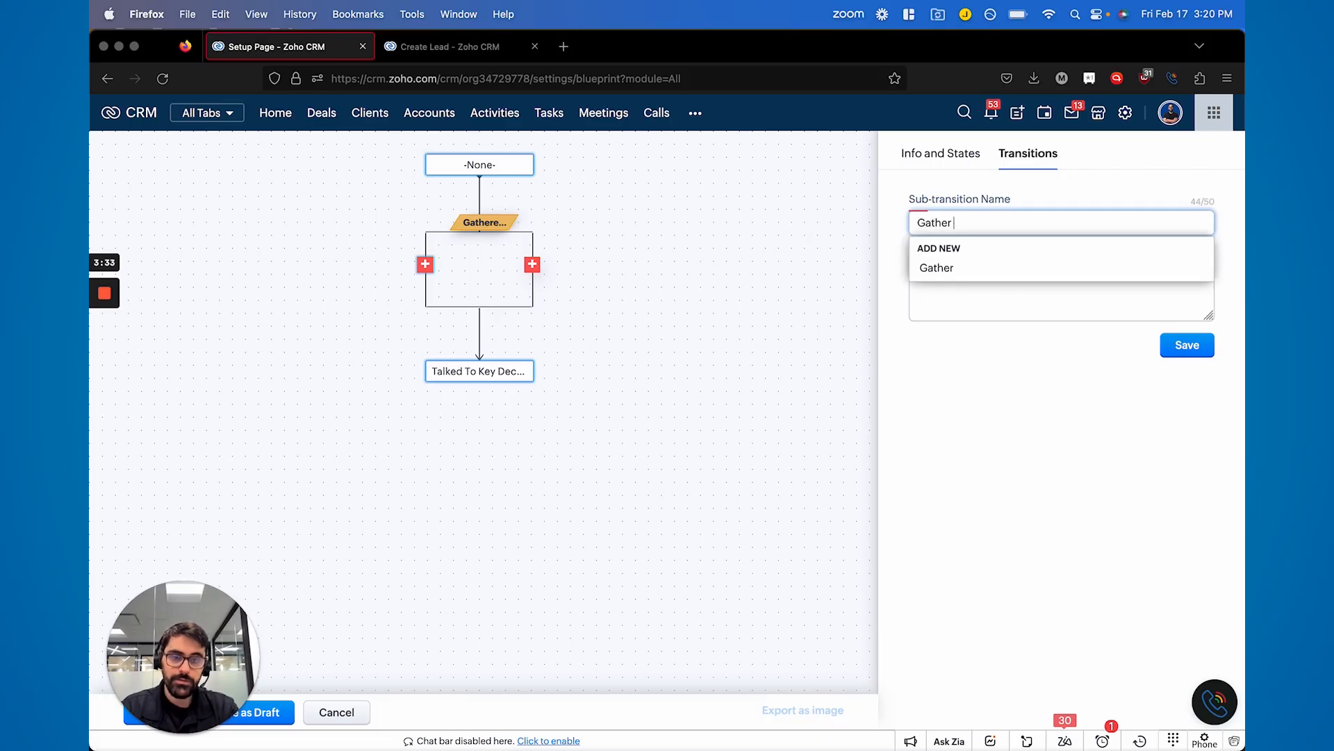
Add sub-transition Gather Phone Information requiring the Phone field and mandatory Notes during transition.
type("Phone Information")
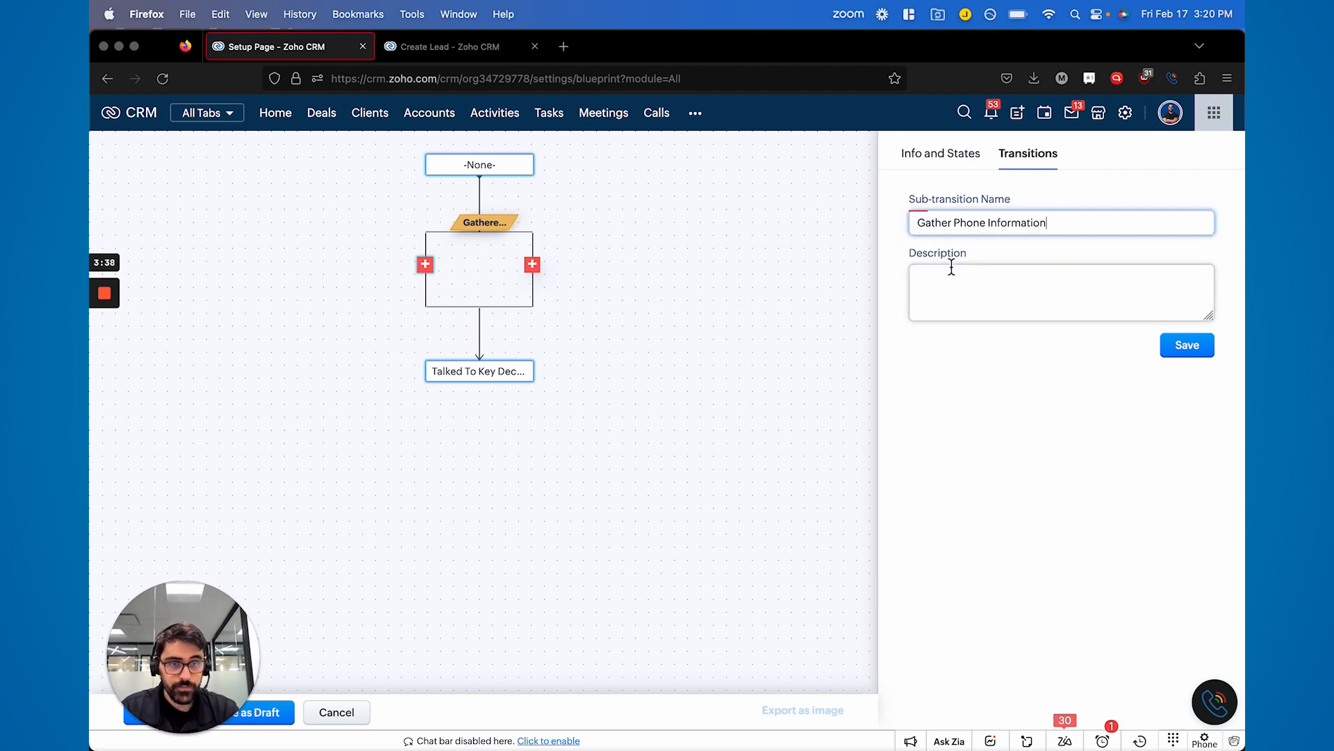
left_click(1186, 345)
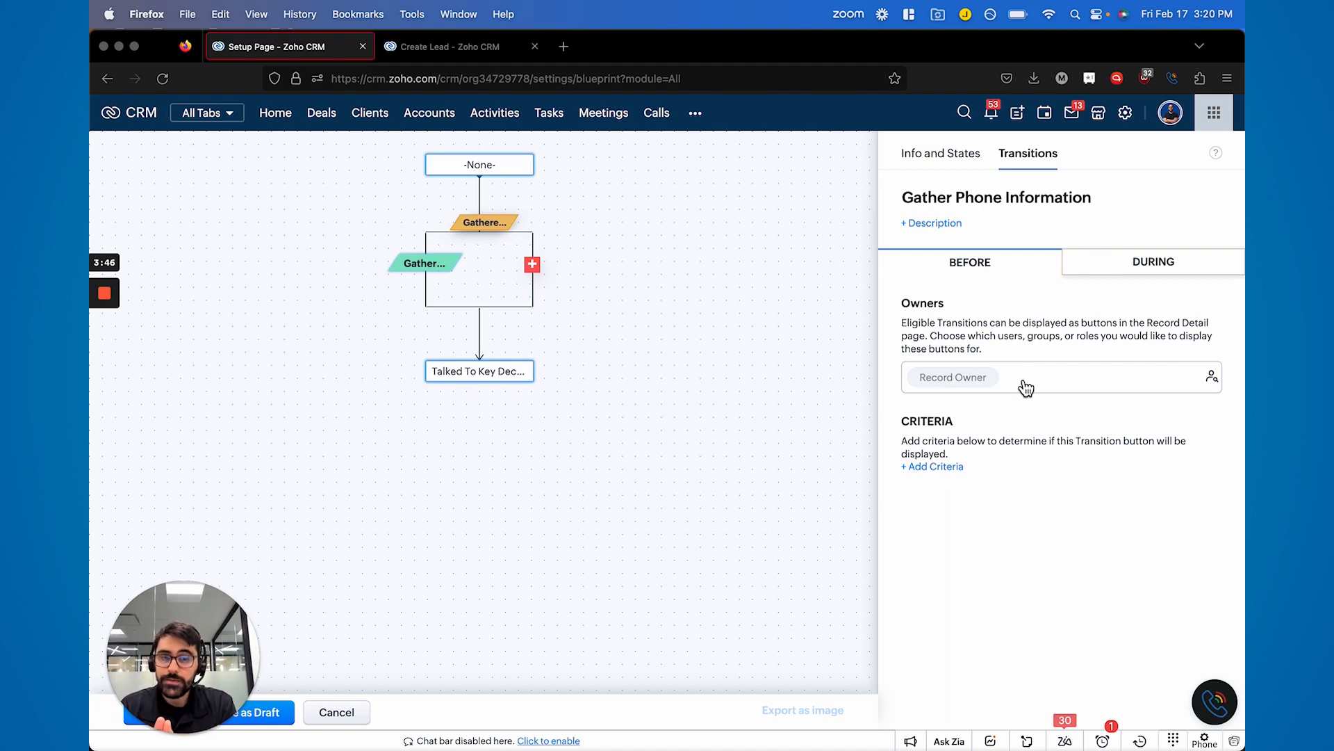
left_click(1154, 262)
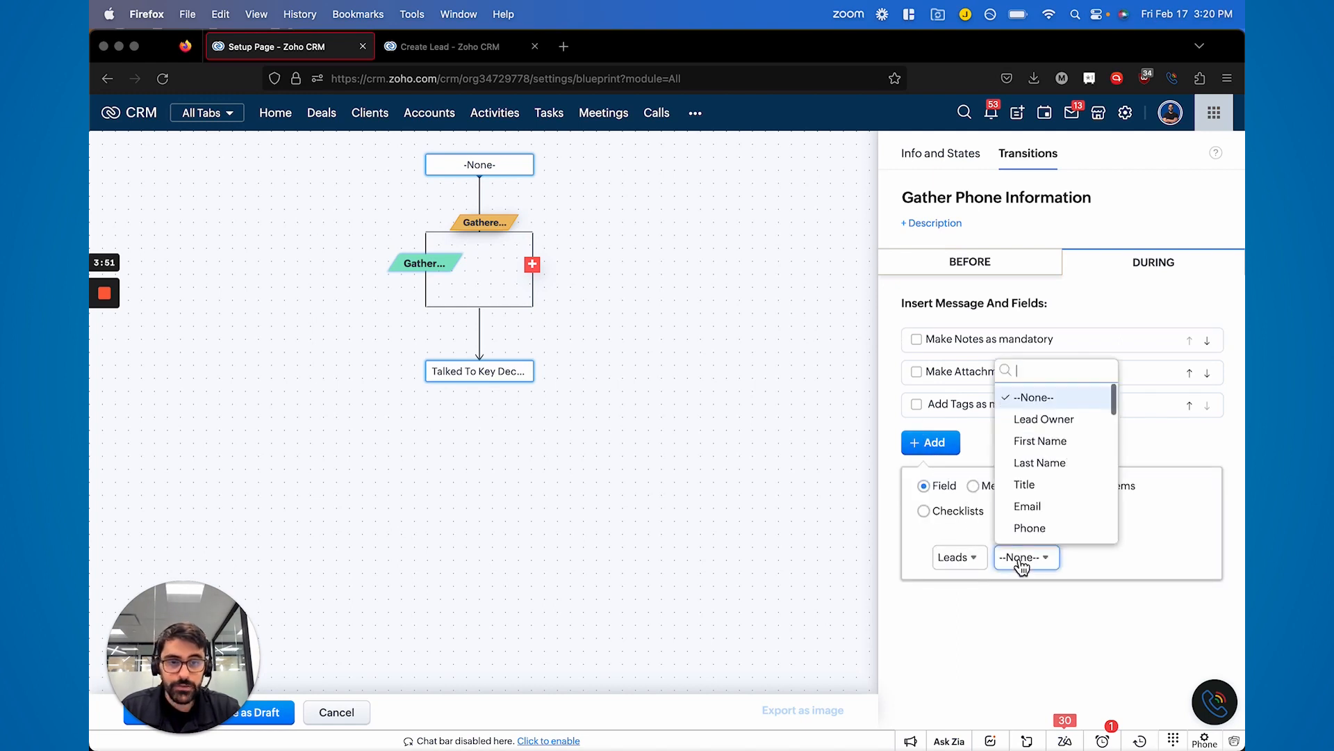
left_click(1030, 528)
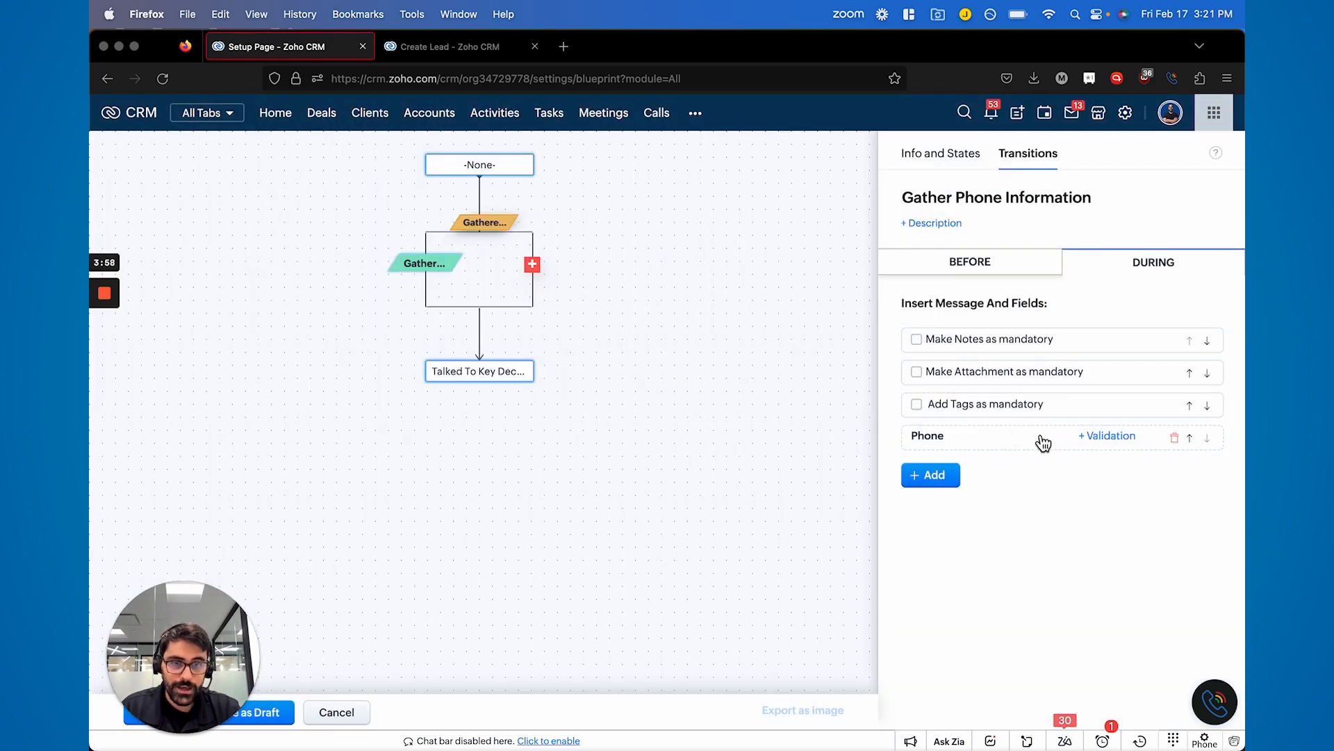
left_click(916, 340)
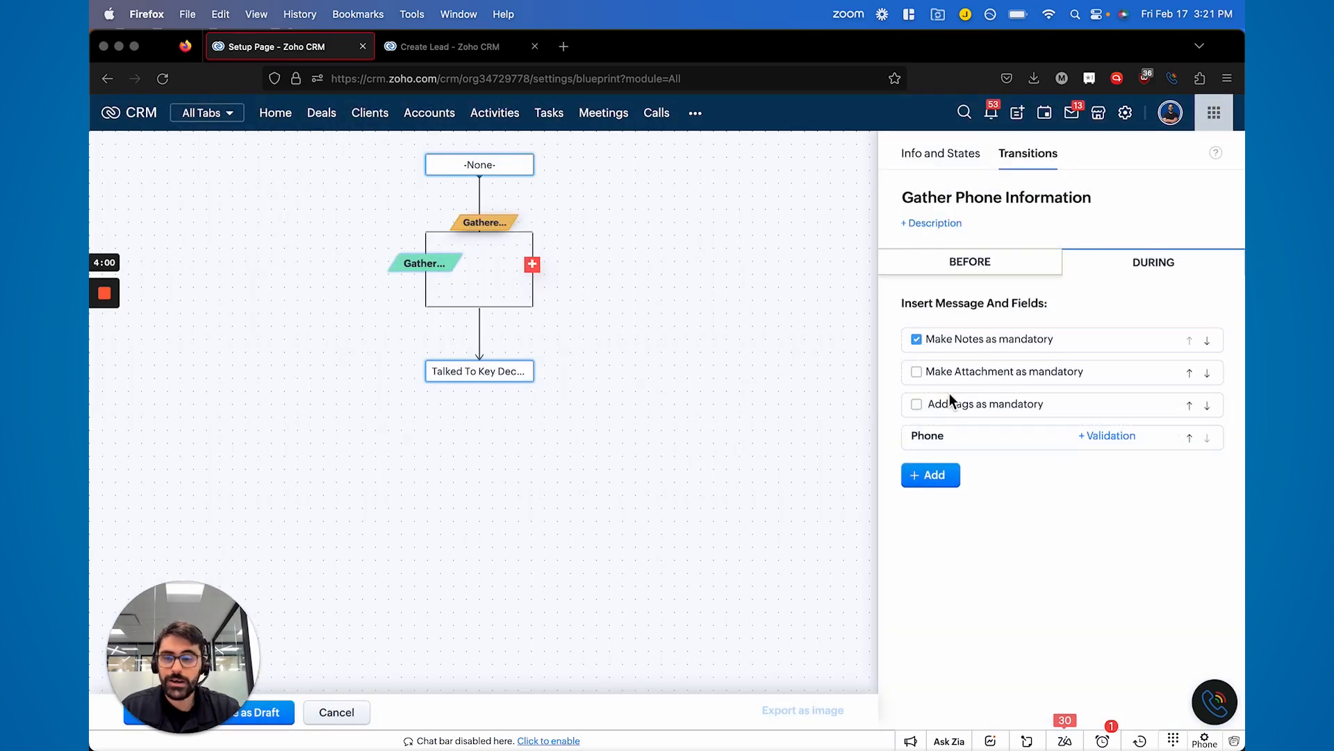
mouse_move(532, 264)
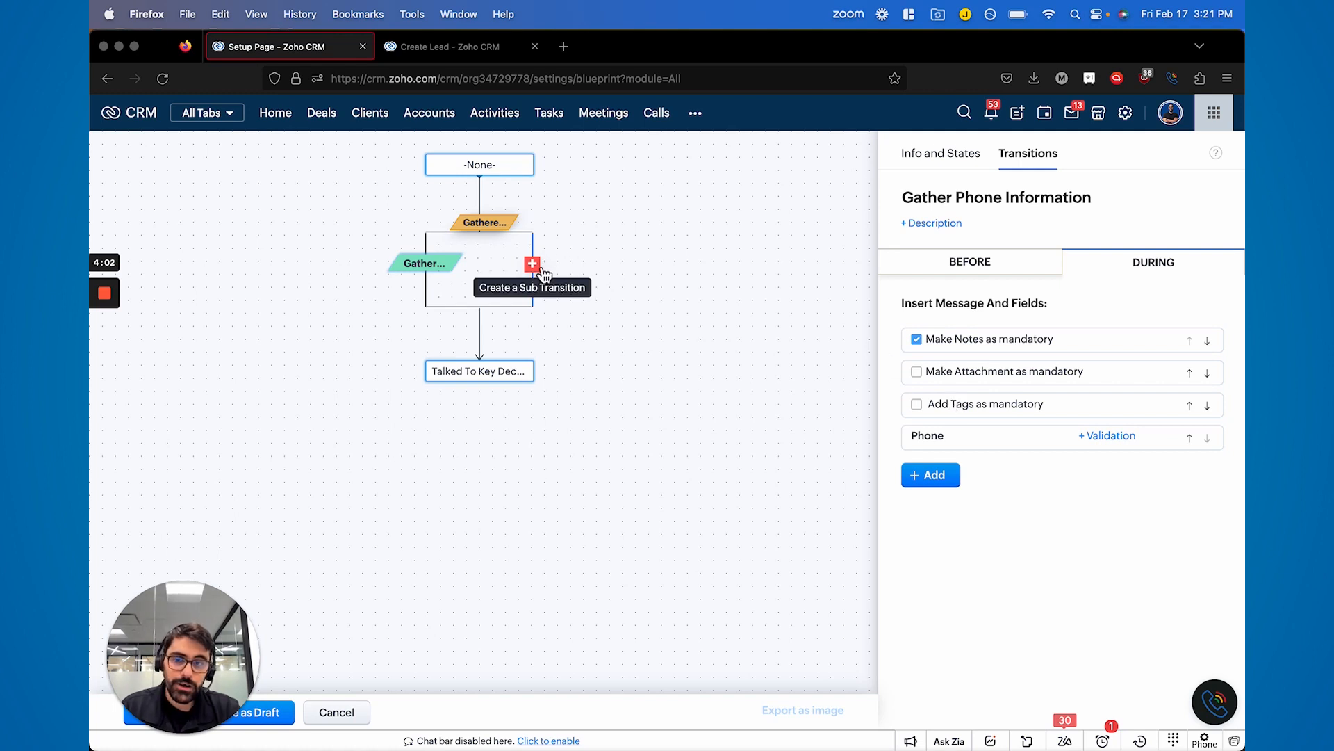
mouse_move(488, 367)
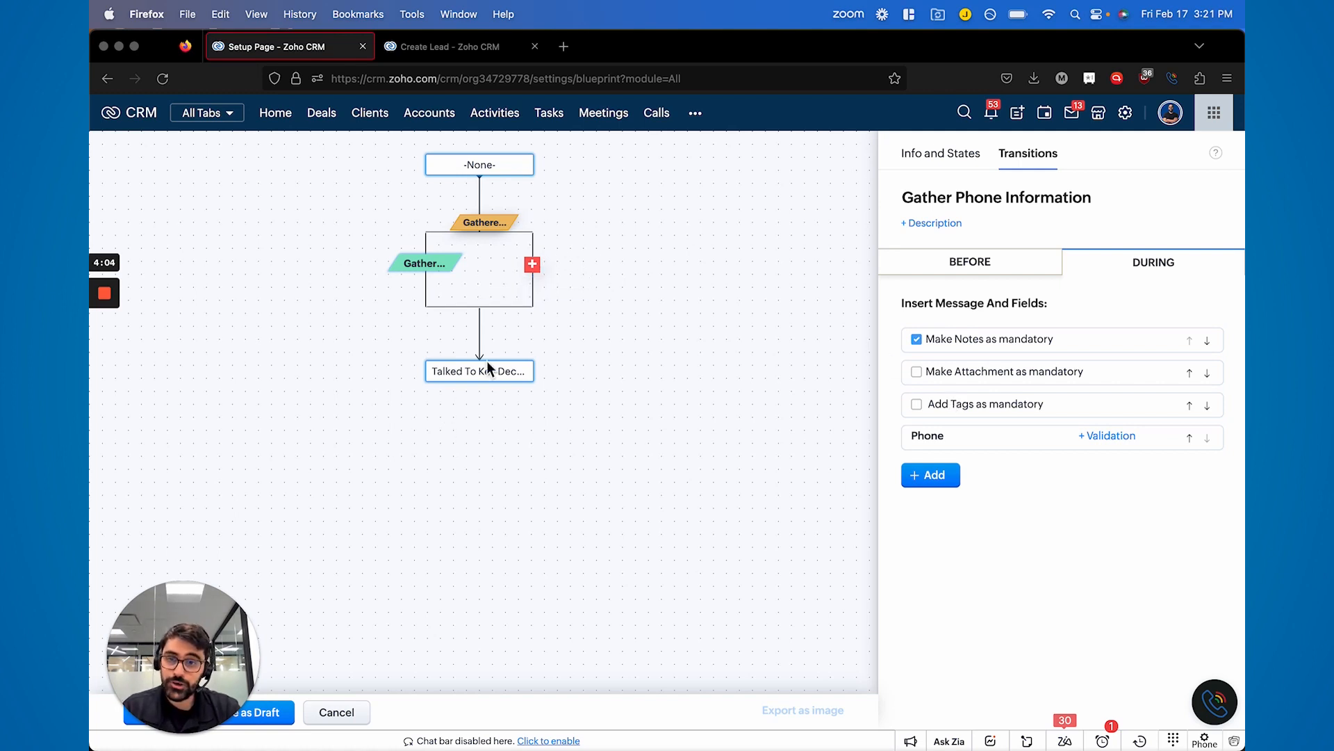
Add a second parallel sub-transition named Gather Sales Intel.
left_click(532, 264)
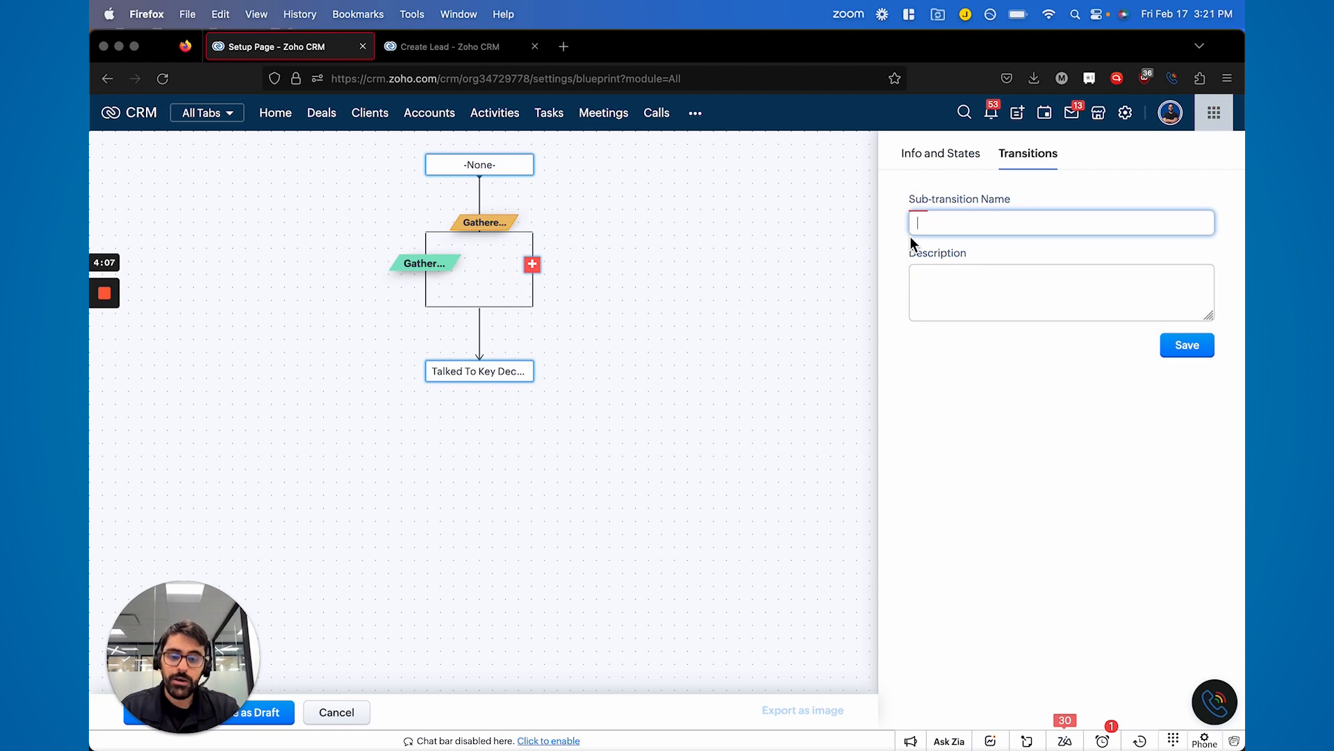
type("Gather Sal")
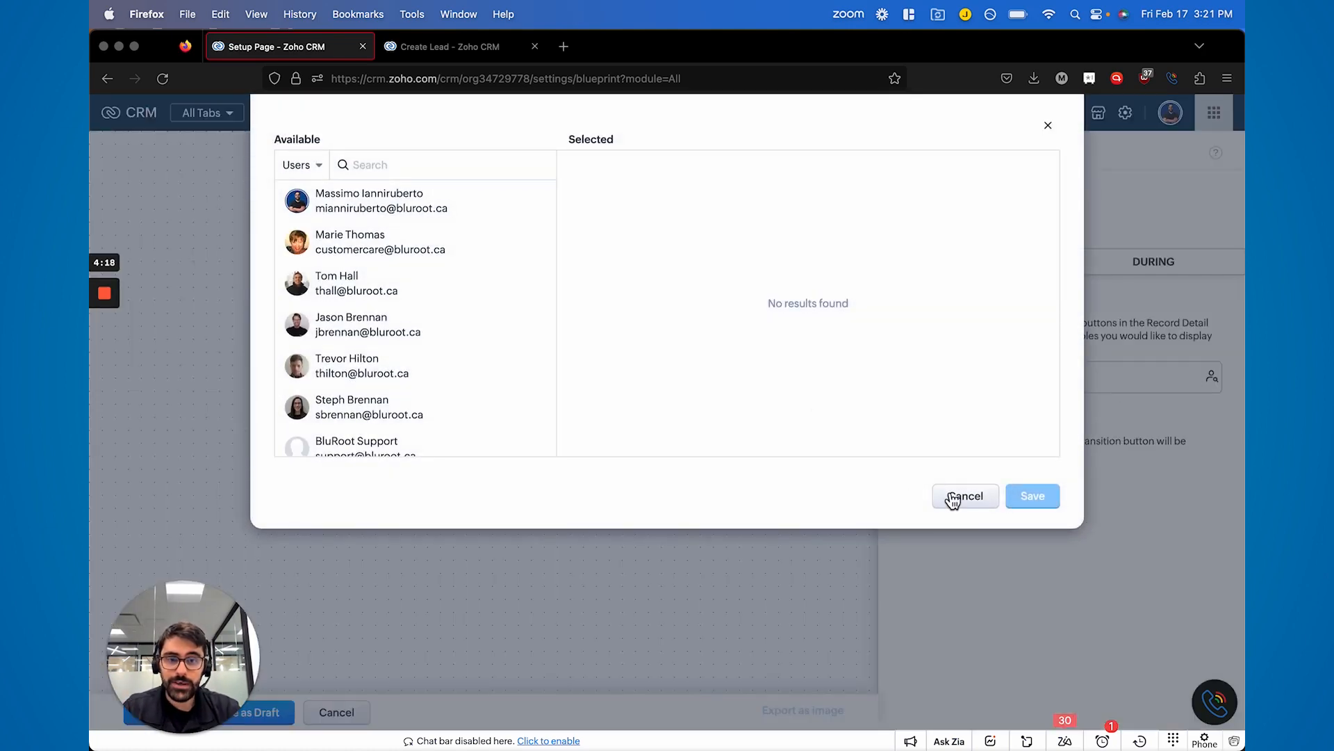
left_click(965, 496)
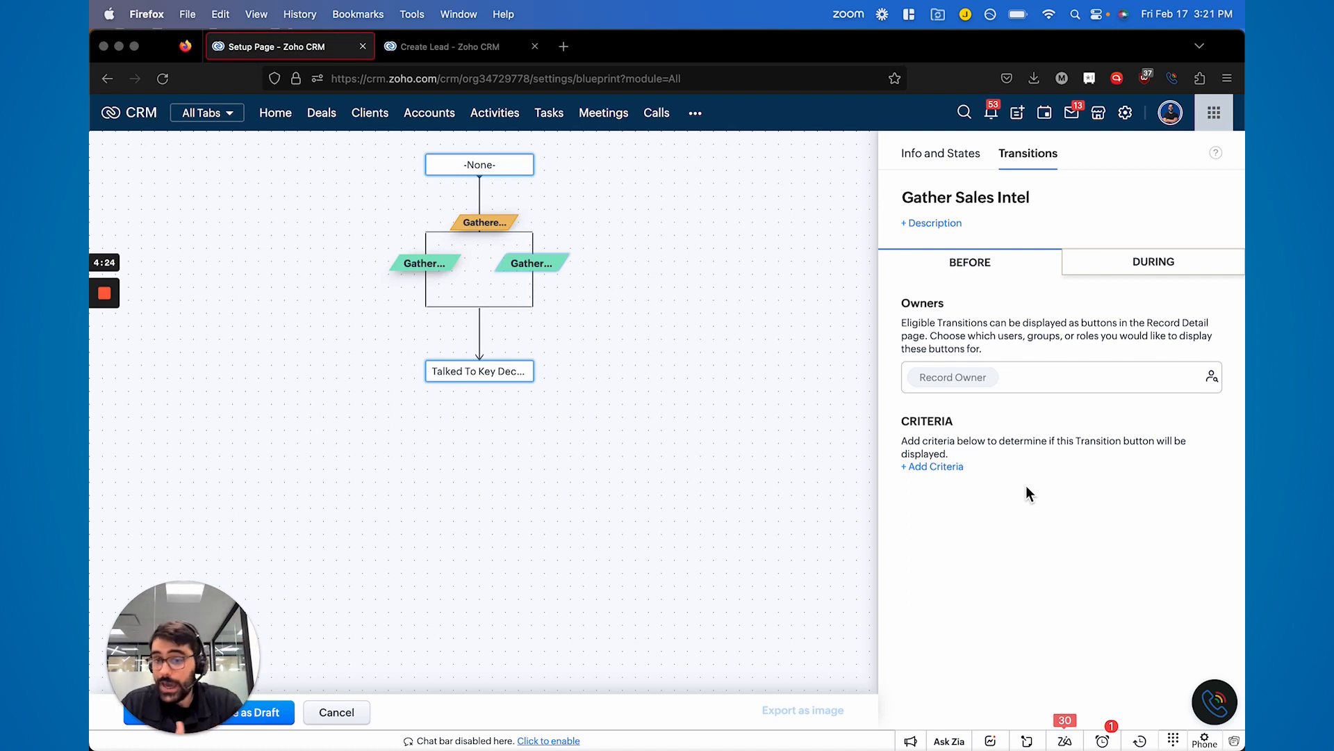
mouse_move(1120, 272)
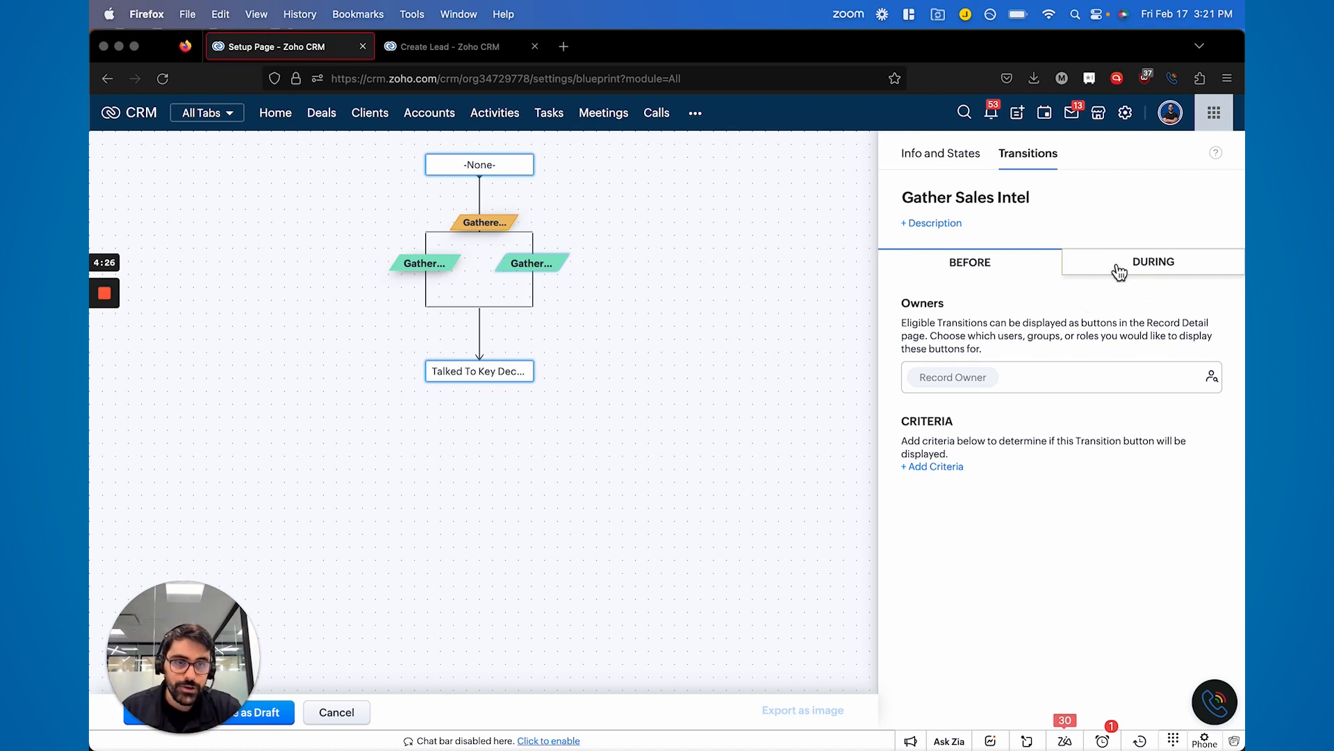
Require mandatory Notes and an associated Task during the Gather Sales Intel transition.
left_click(1154, 261)
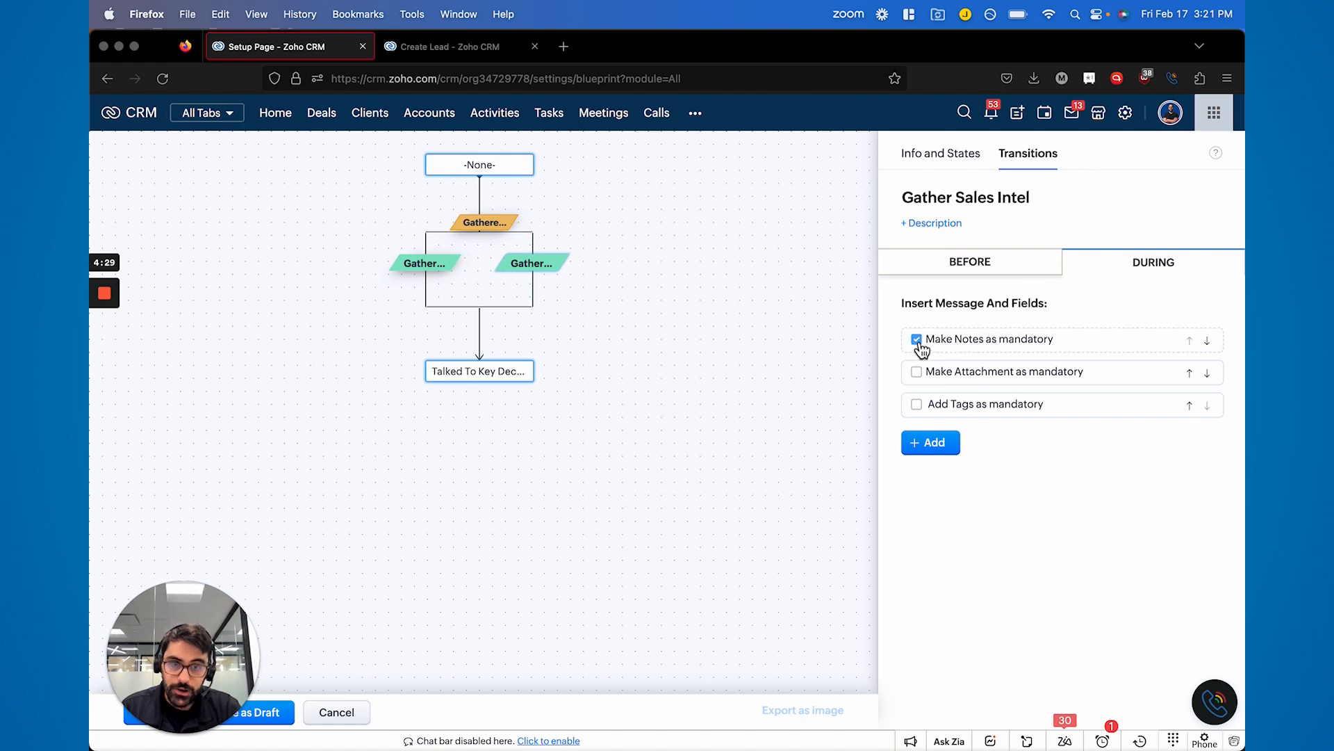
left_click(930, 442)
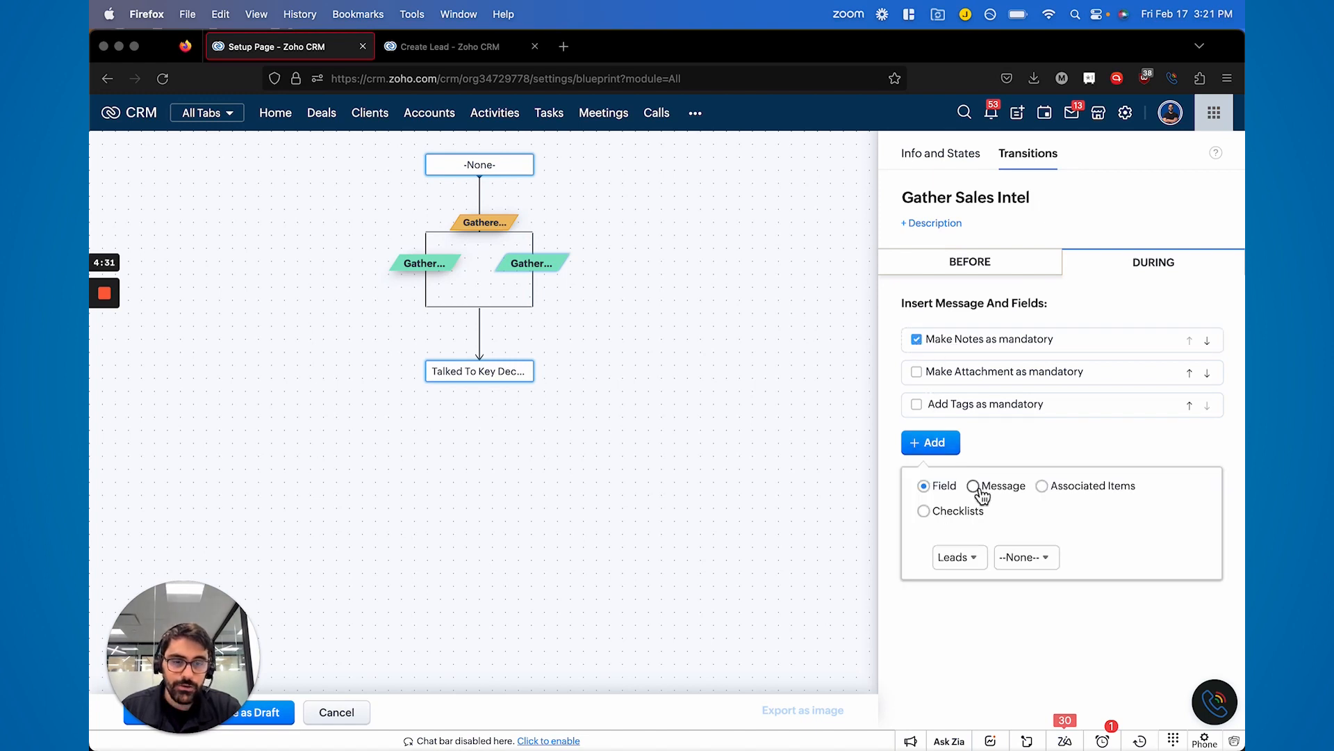
left_click(1044, 485)
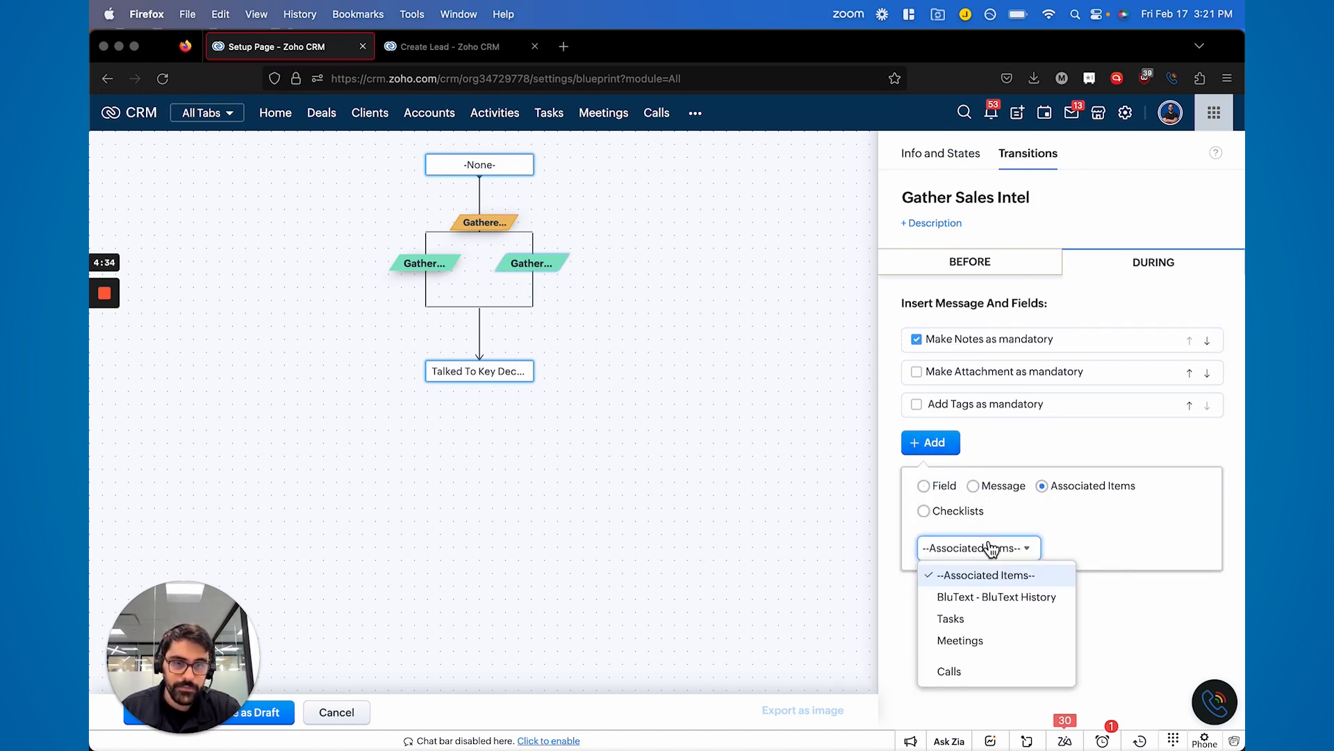
left_click(951, 618)
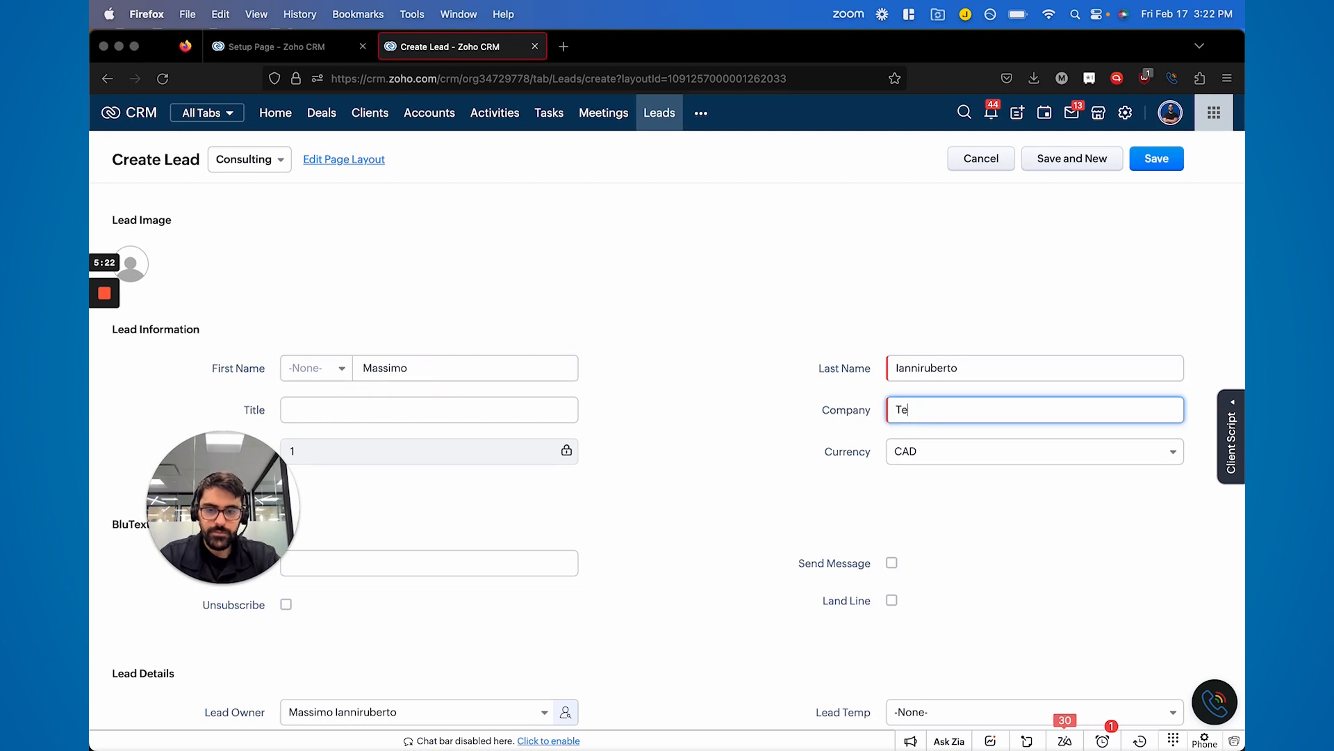
Save the test lead for Testing Company and start its Gather Phone Information transition.
type("sting Company")
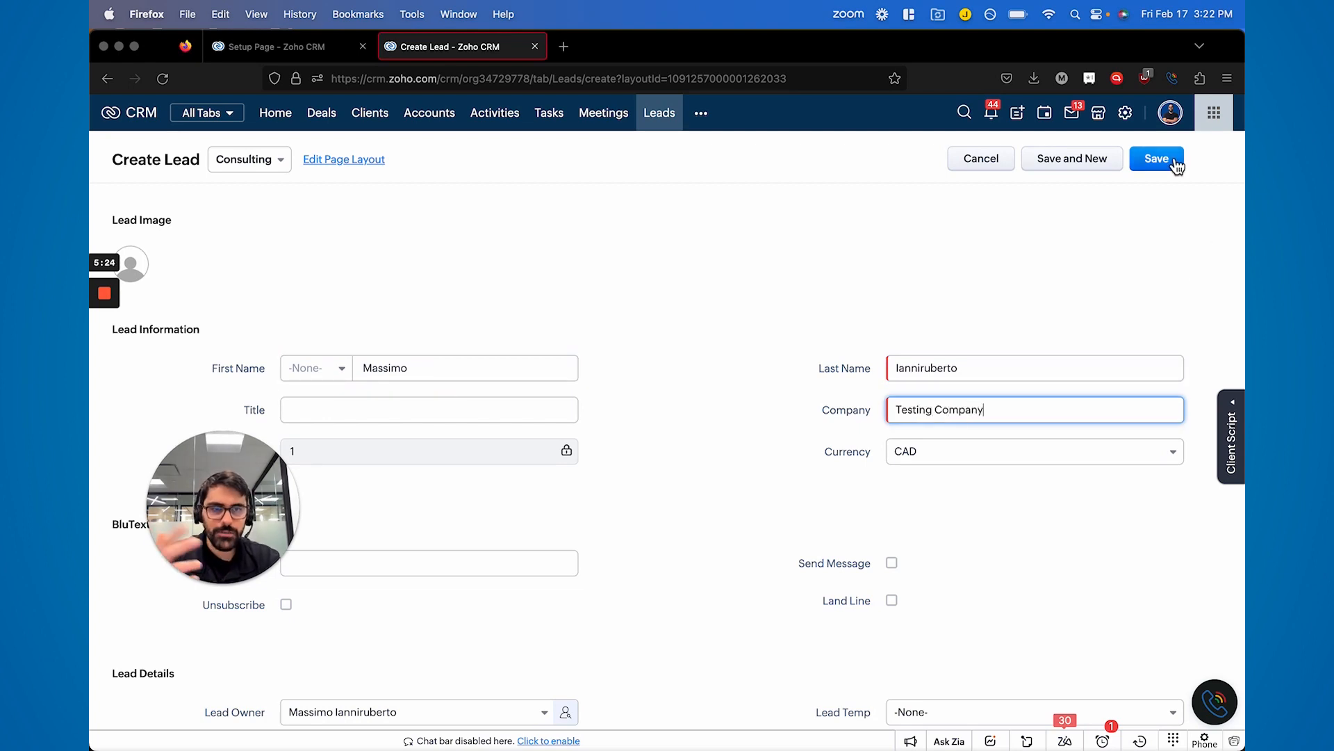
left_click(1157, 159)
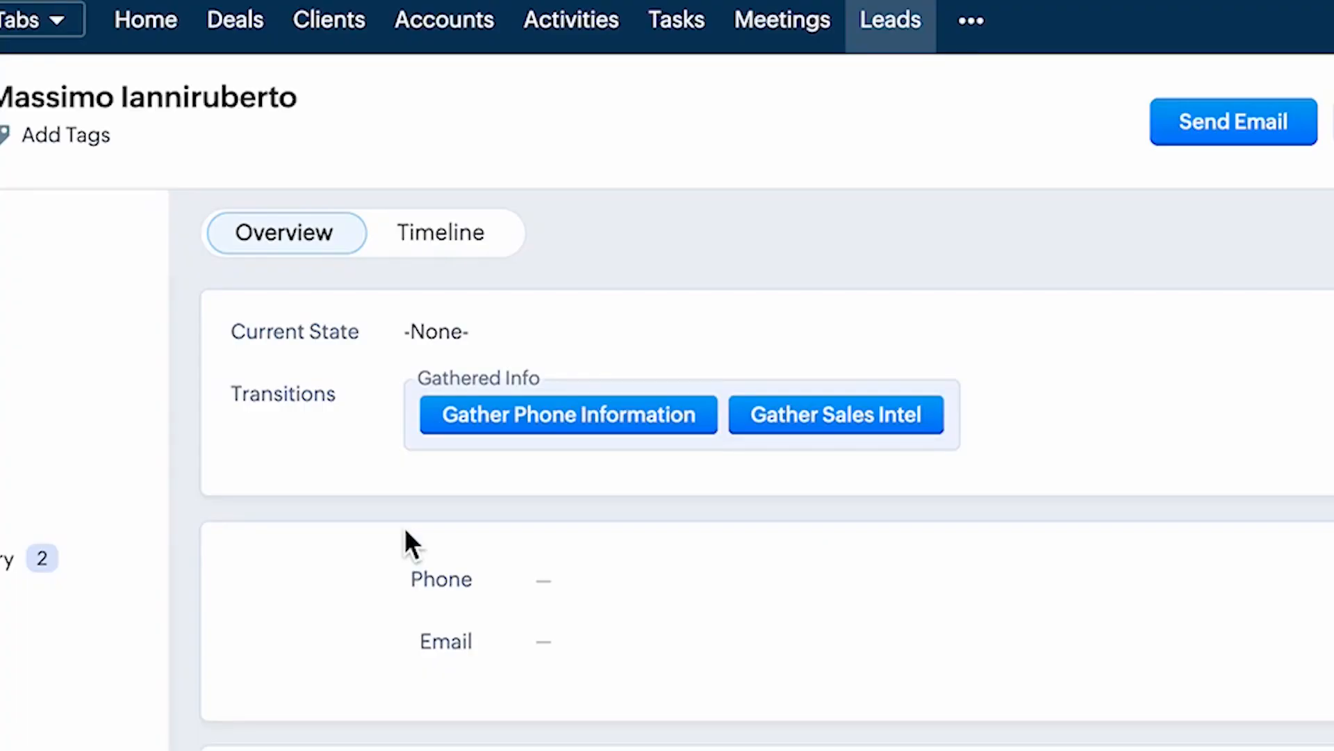
mouse_move(367, 381)
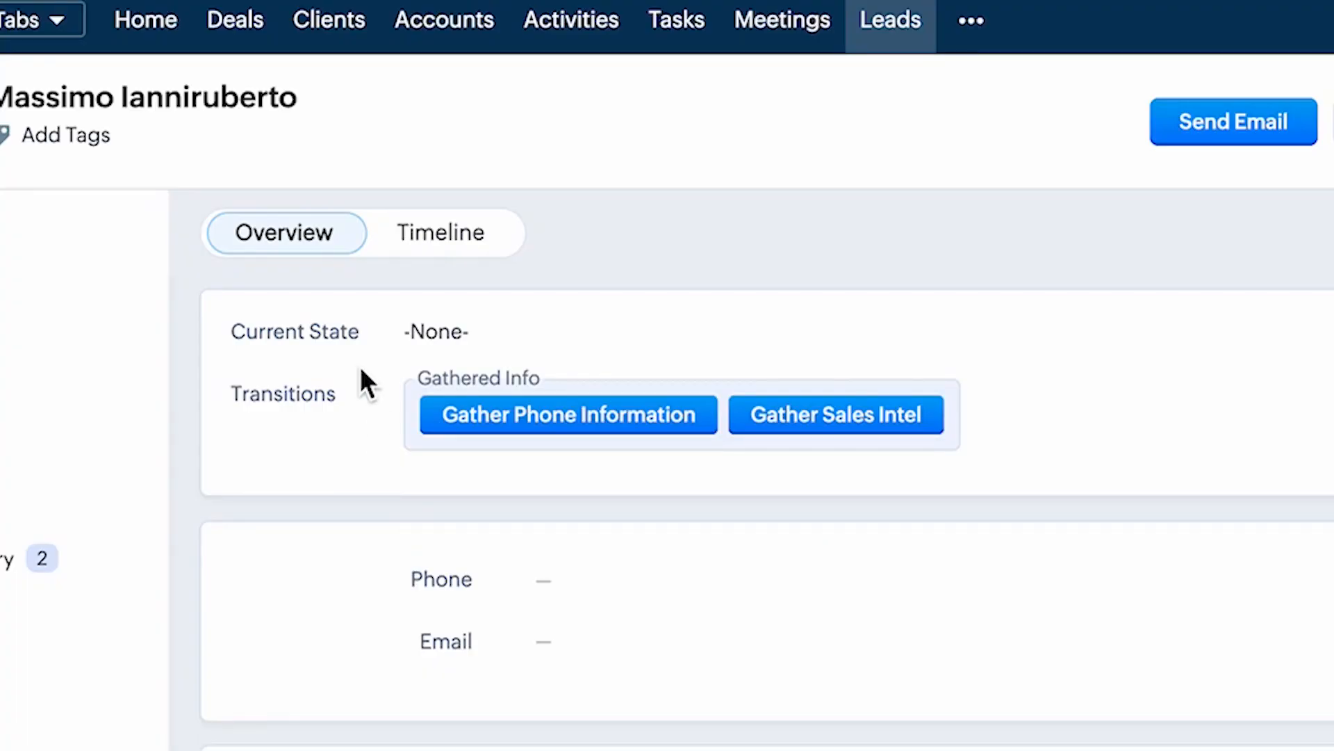
mouse_move(532, 433)
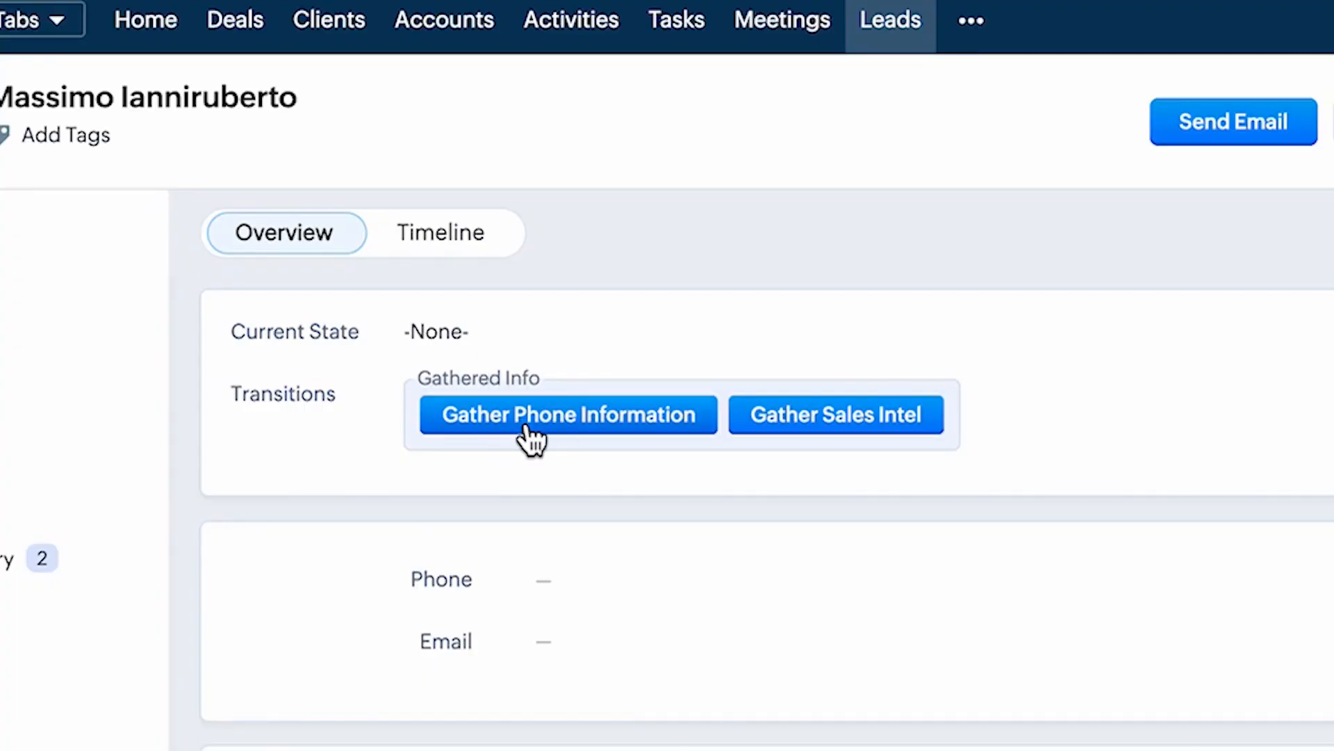
left_click(567, 414)
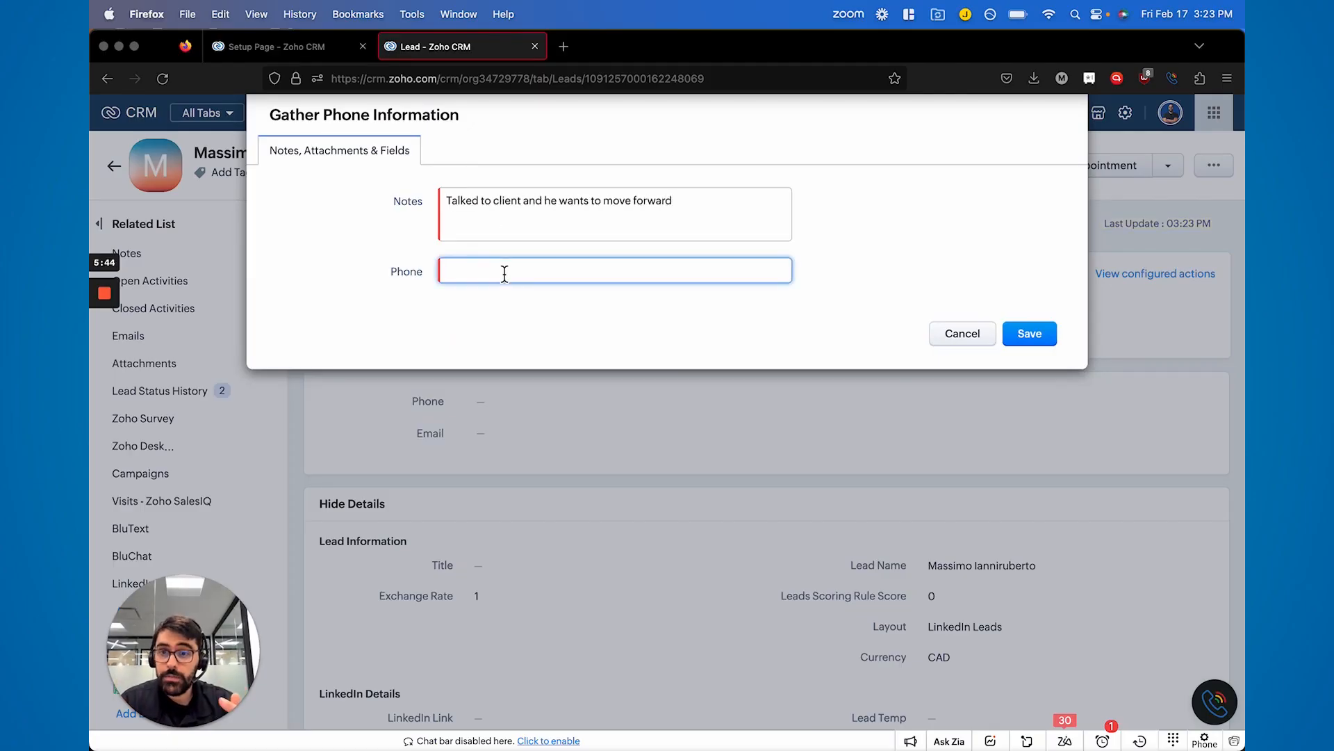
Enter phone 9056306 with a note and save the Gather Phone Information transition.
type("9056306")
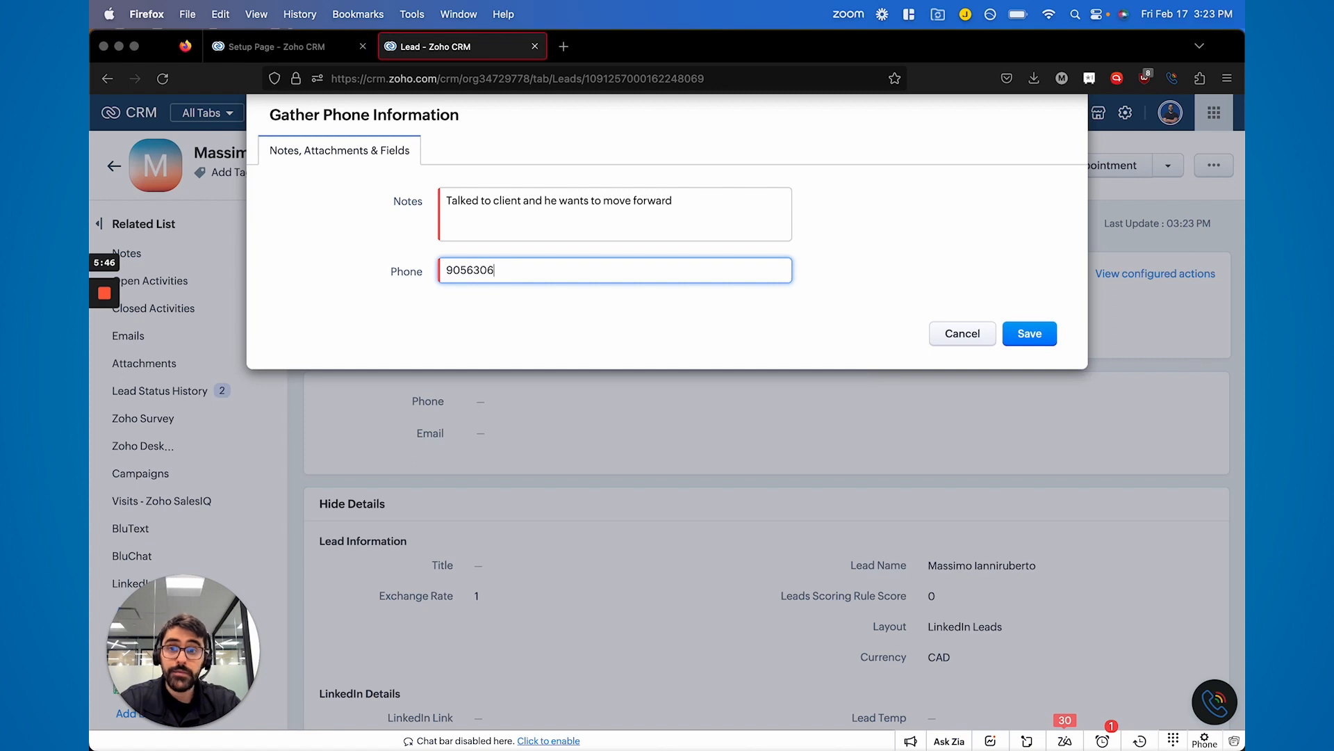
left_click(1029, 332)
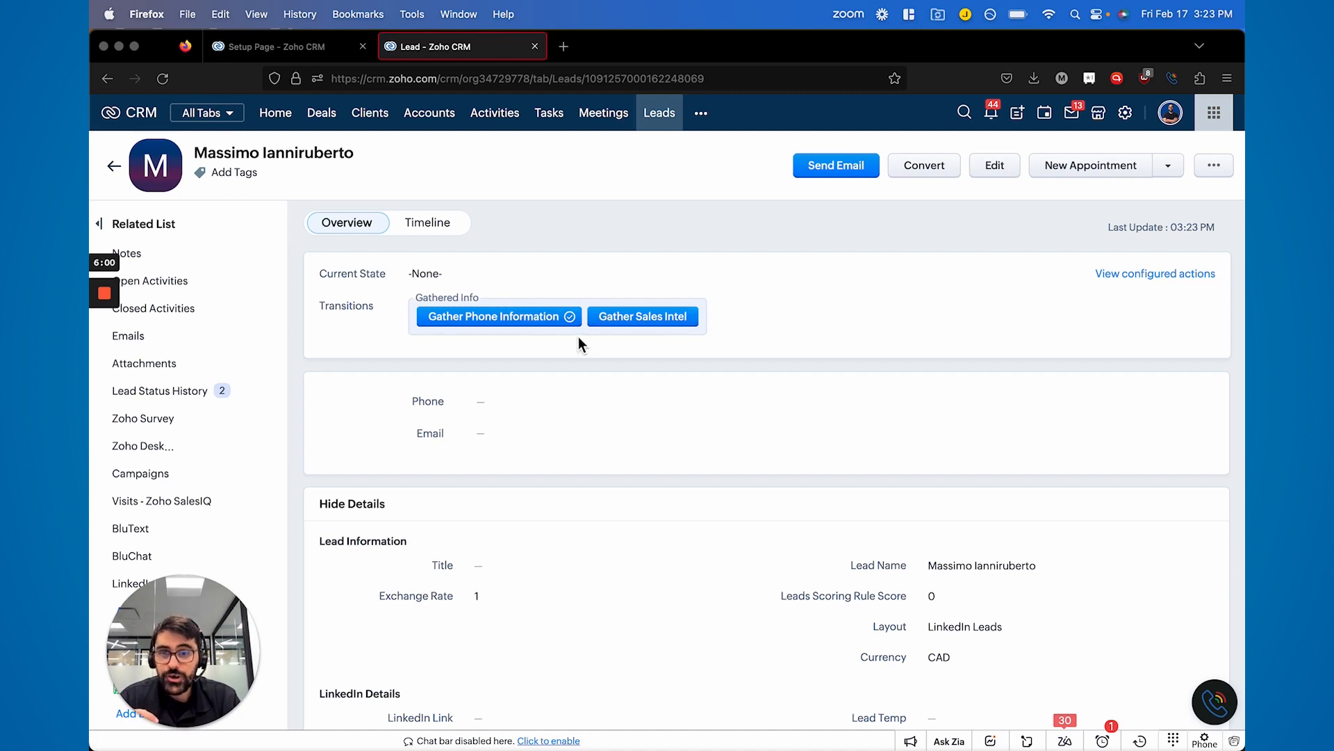
Complete Gather Sales Intel with note 'Some more notes' and task 'Follow Up in Future'.
left_click(642, 316)
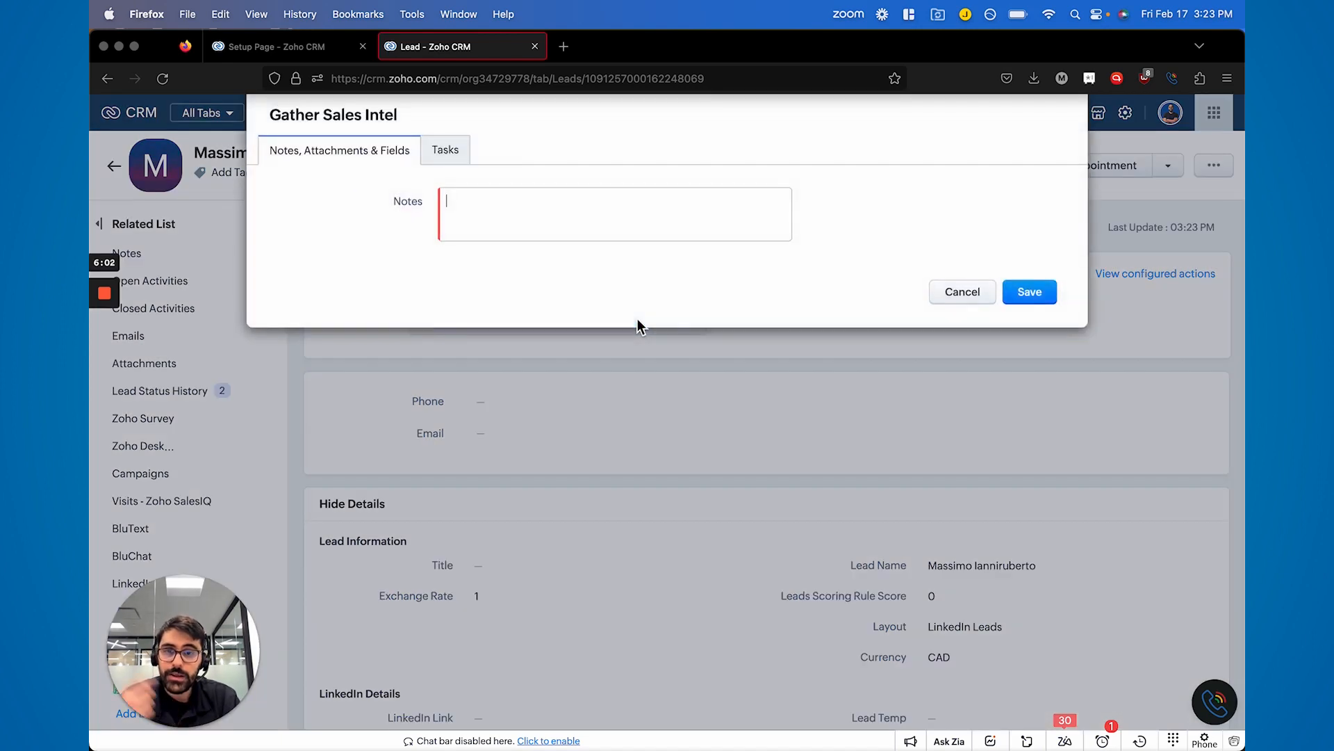
type("Some more notes")
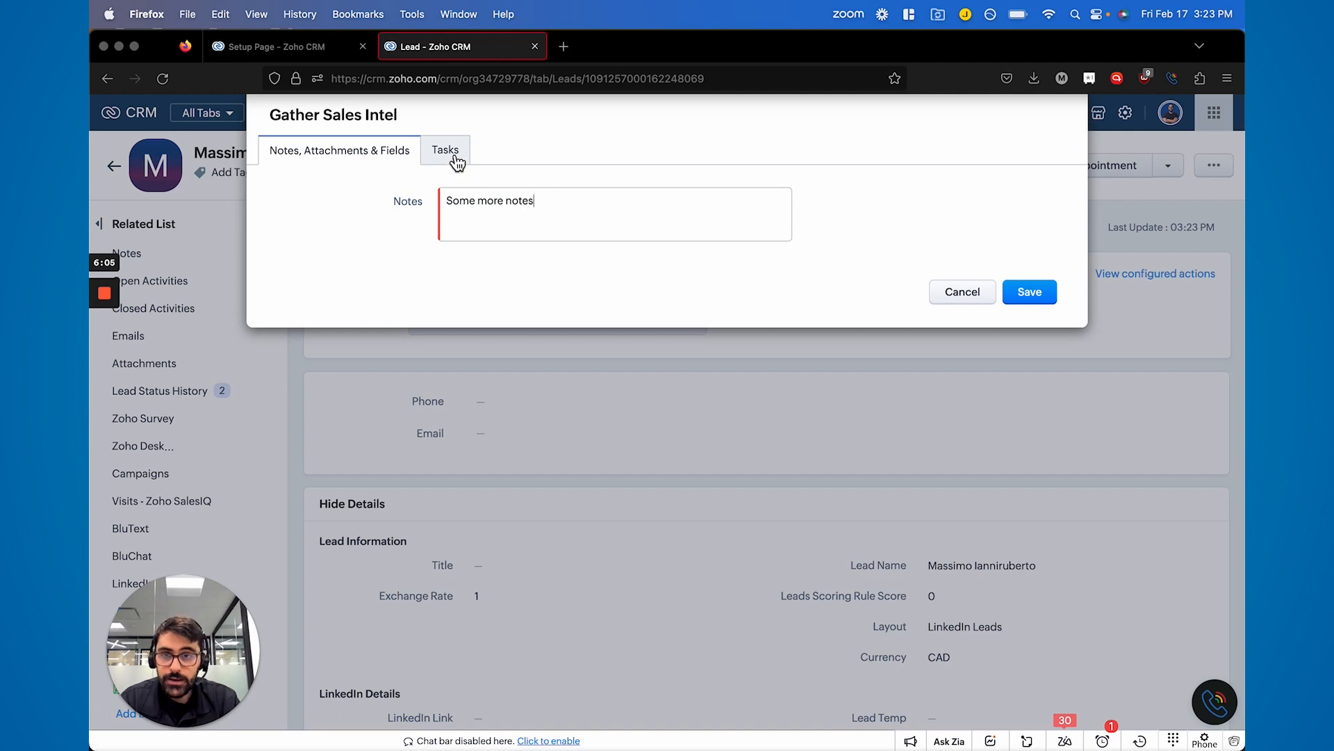
left_click(445, 150)
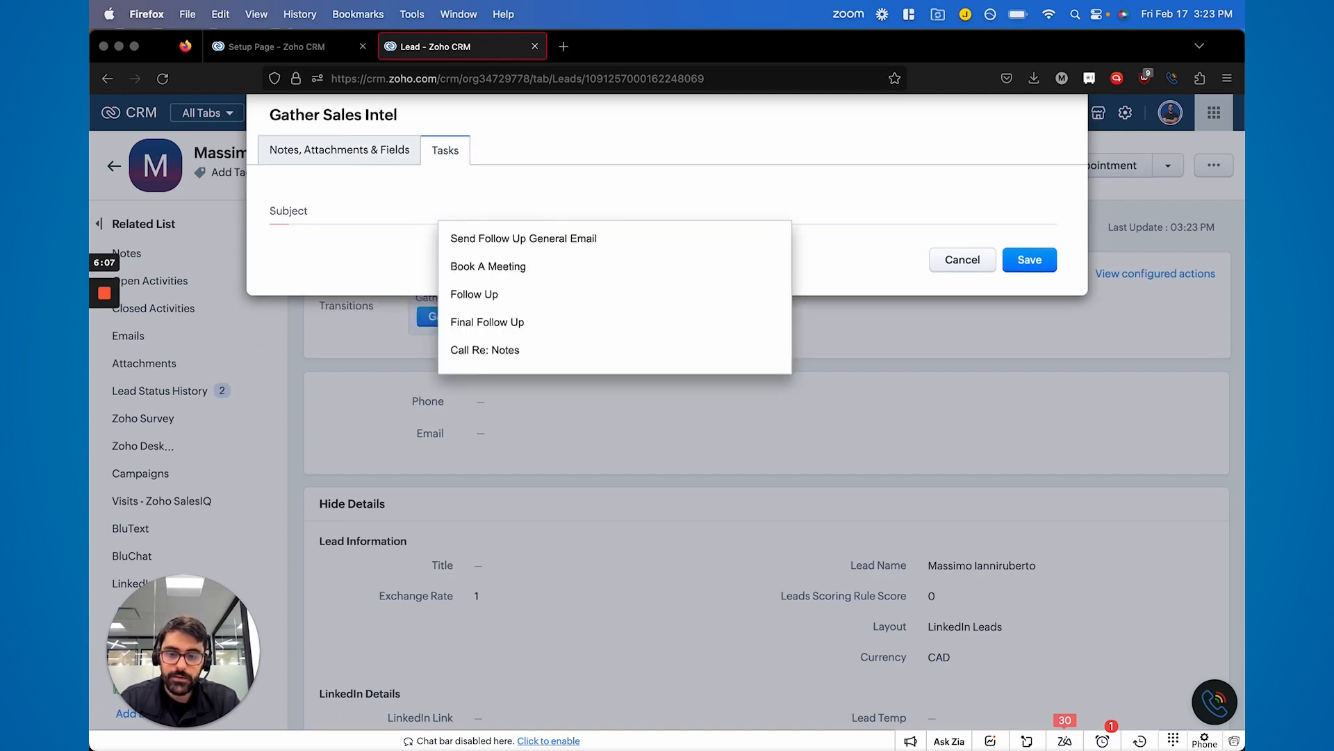
type("Follow Up in Future")
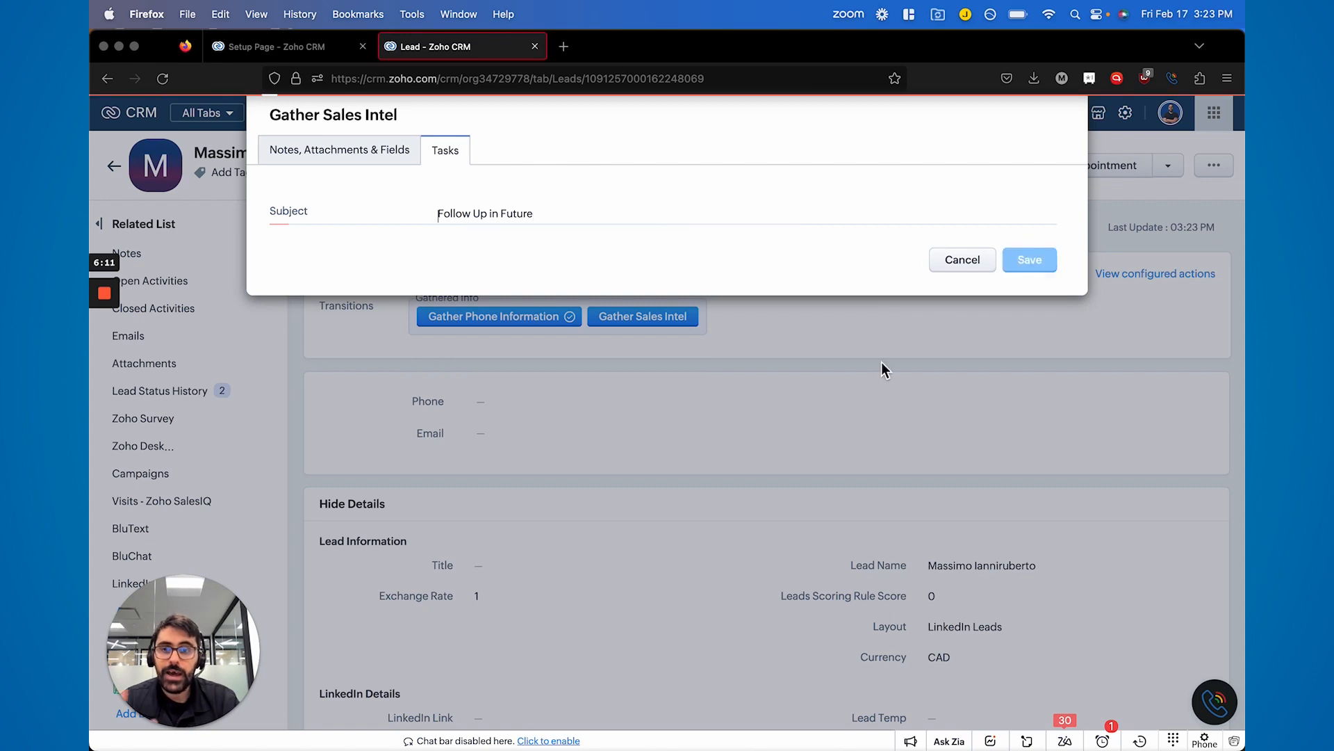
left_click(1029, 260)
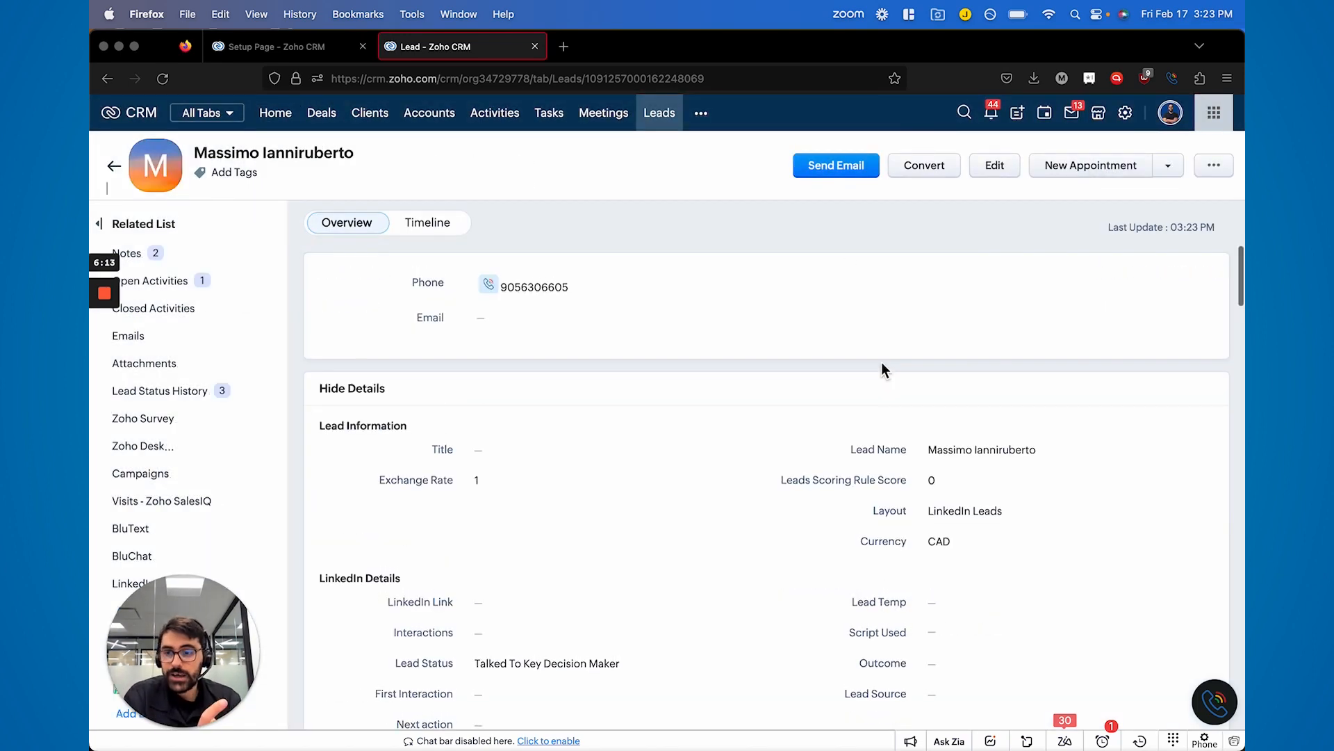